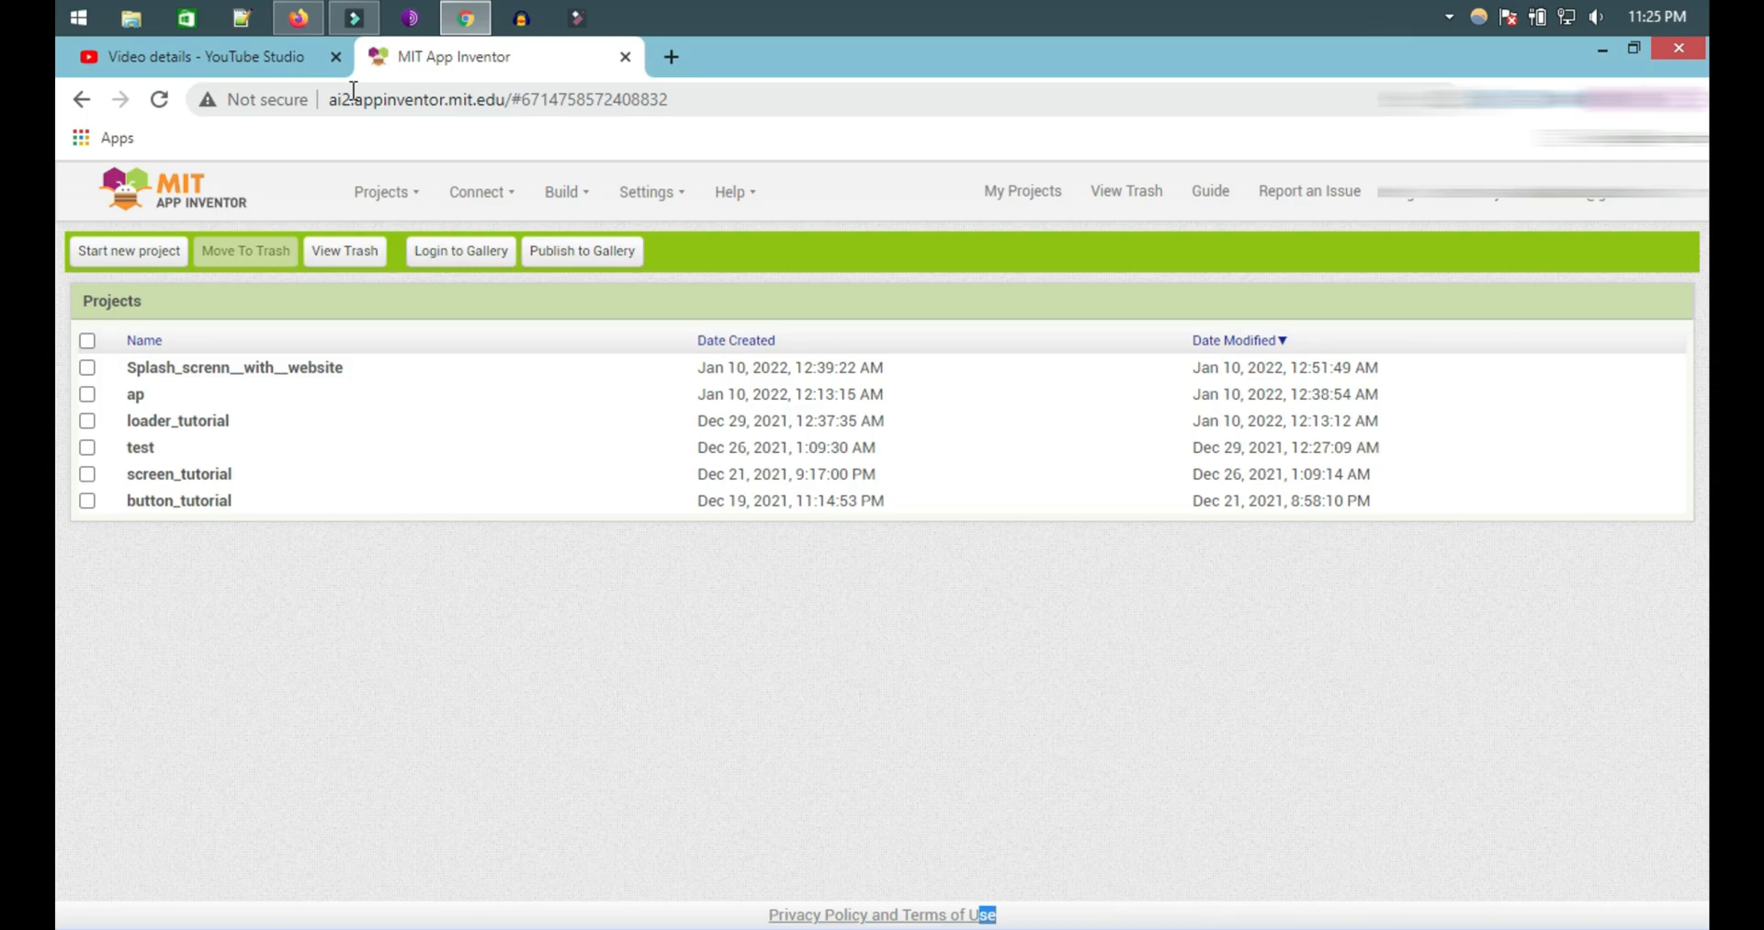
Start a new project and name it websitetoapk.
click(127, 250)
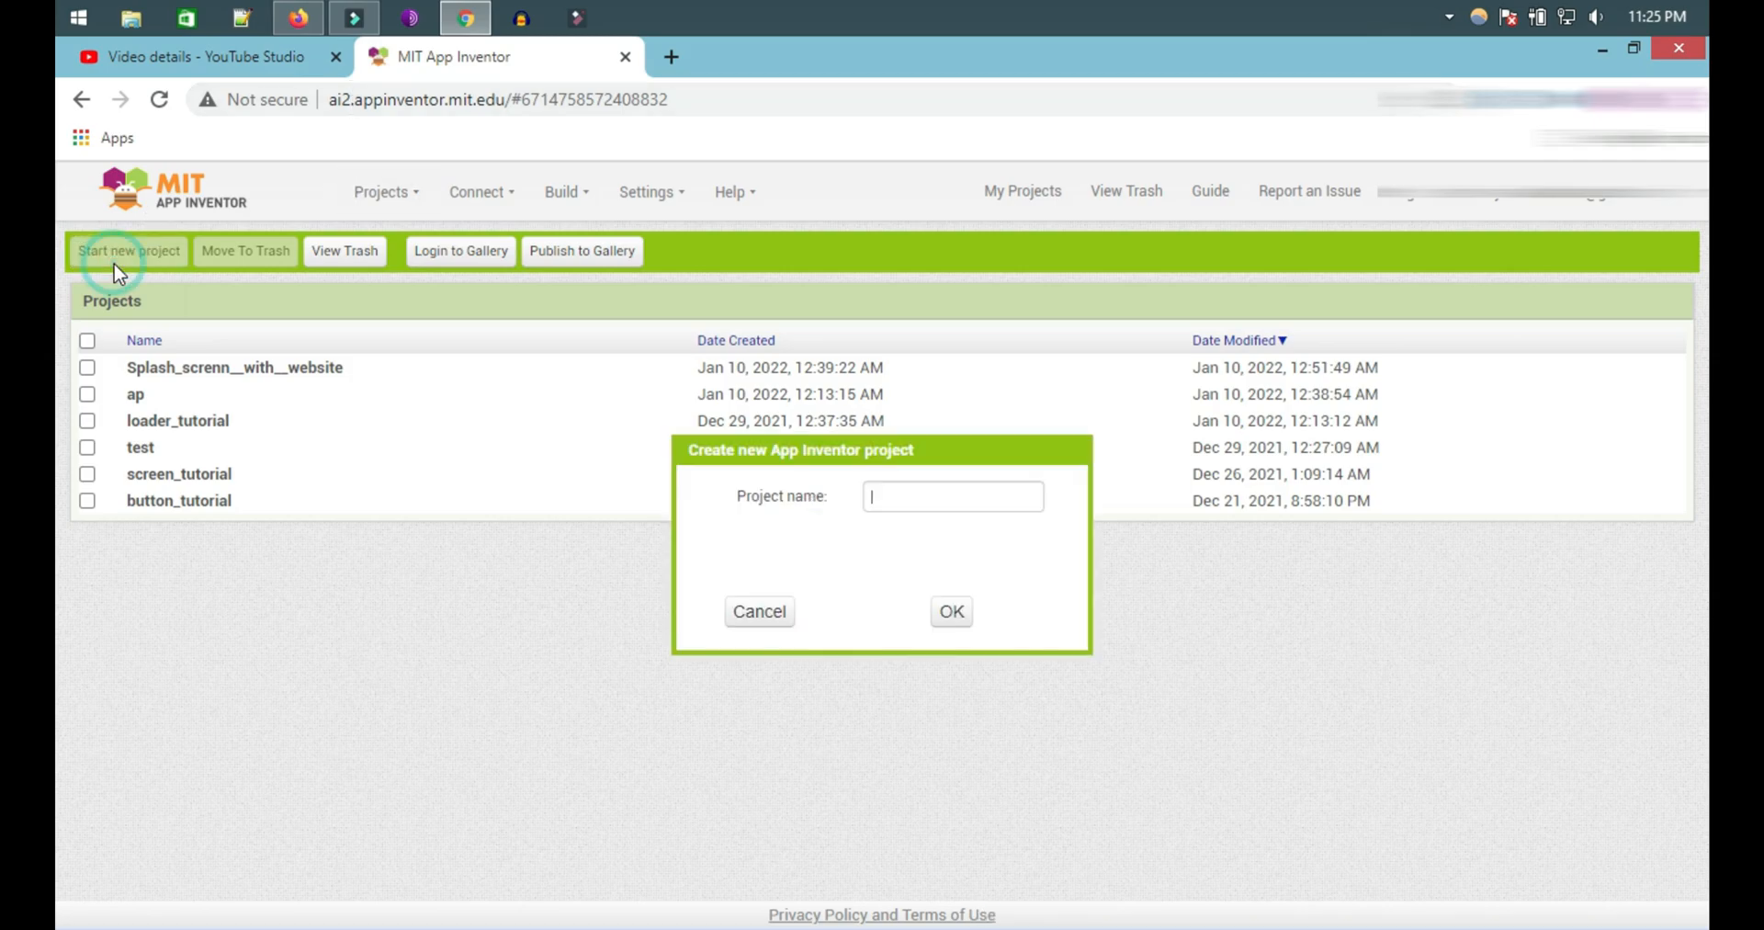
click(951, 495)
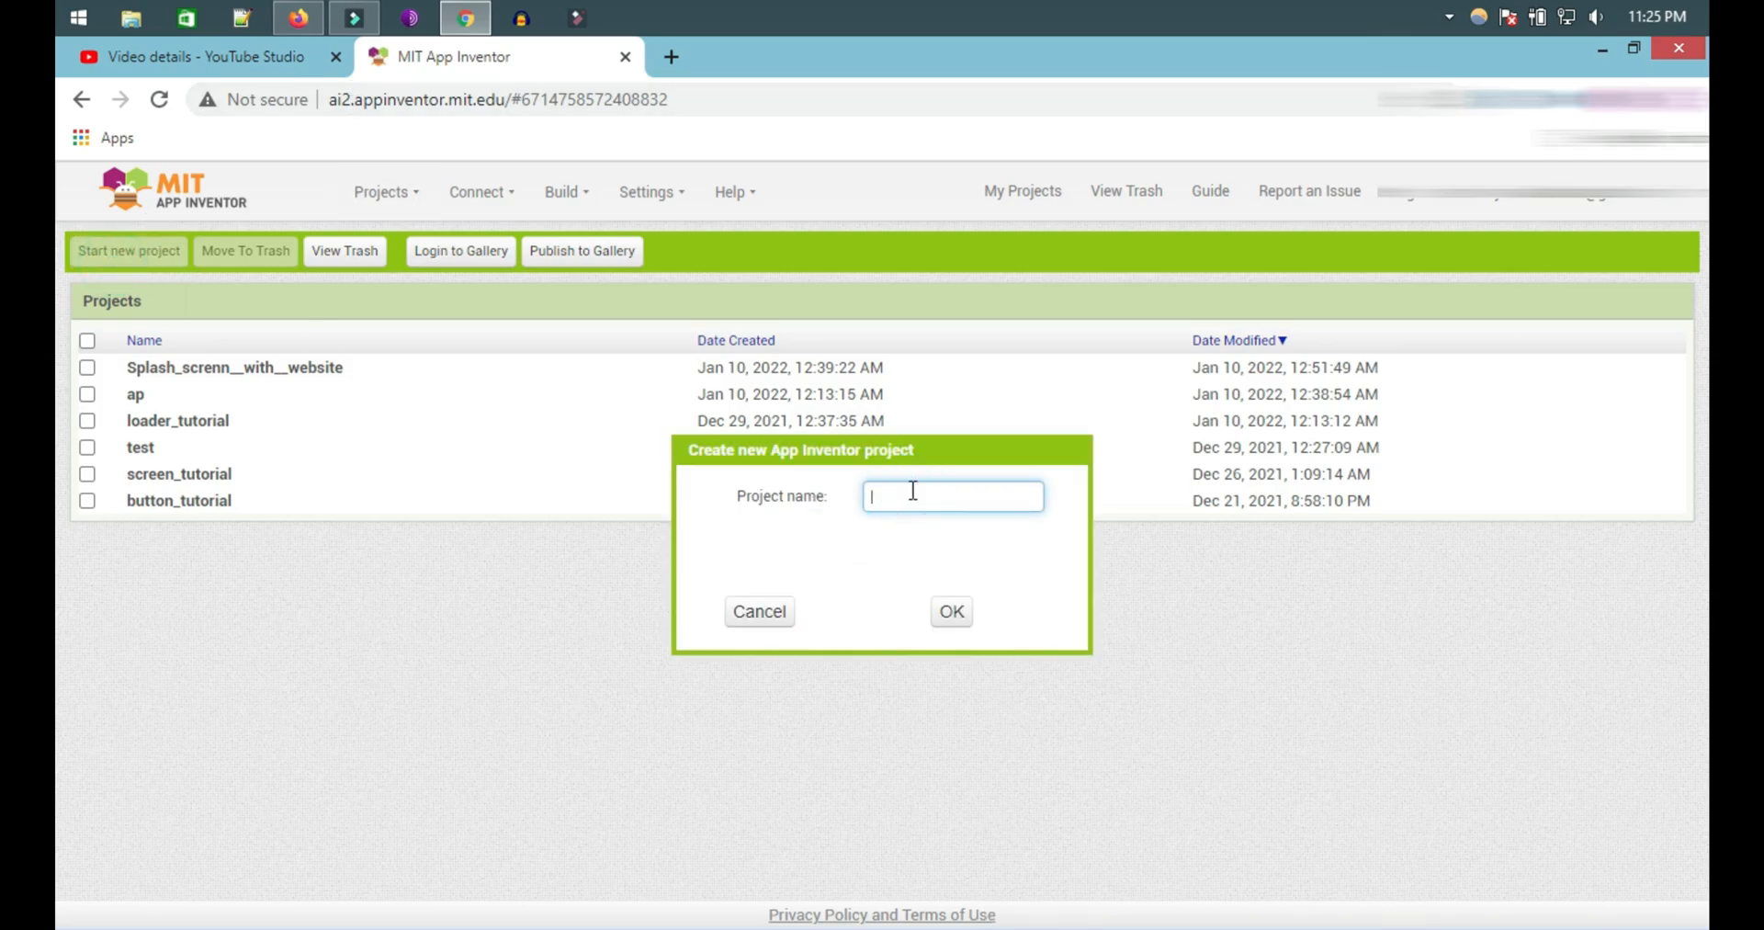
text(website t)
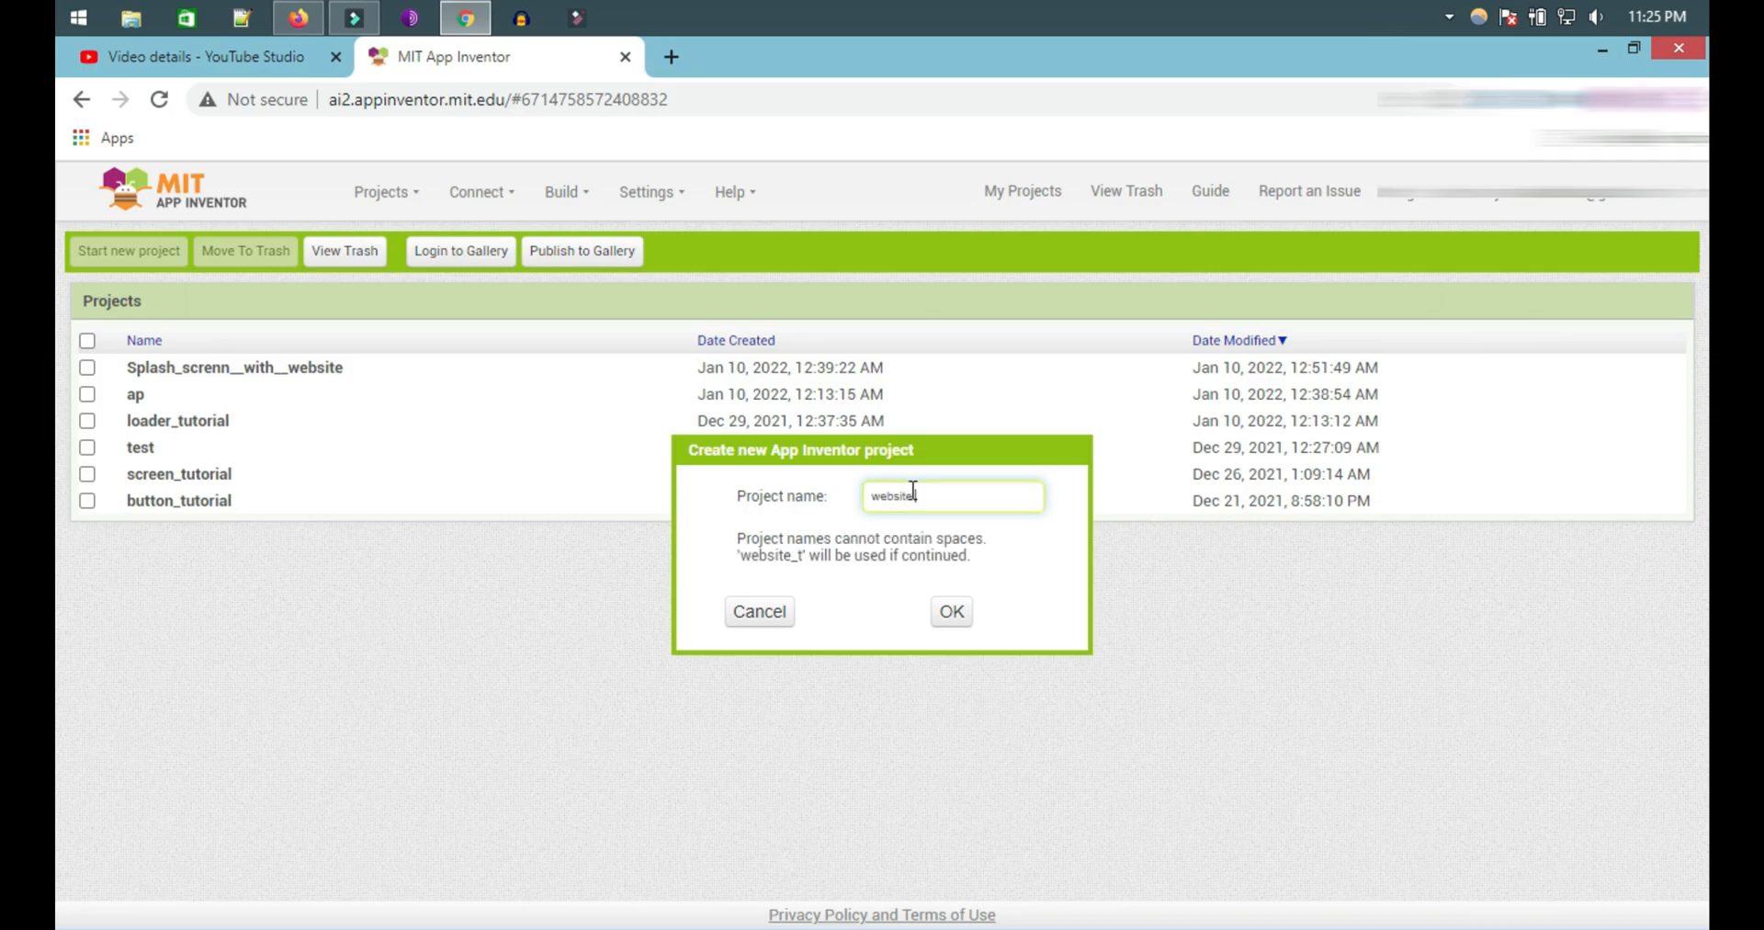
text(_toapk)
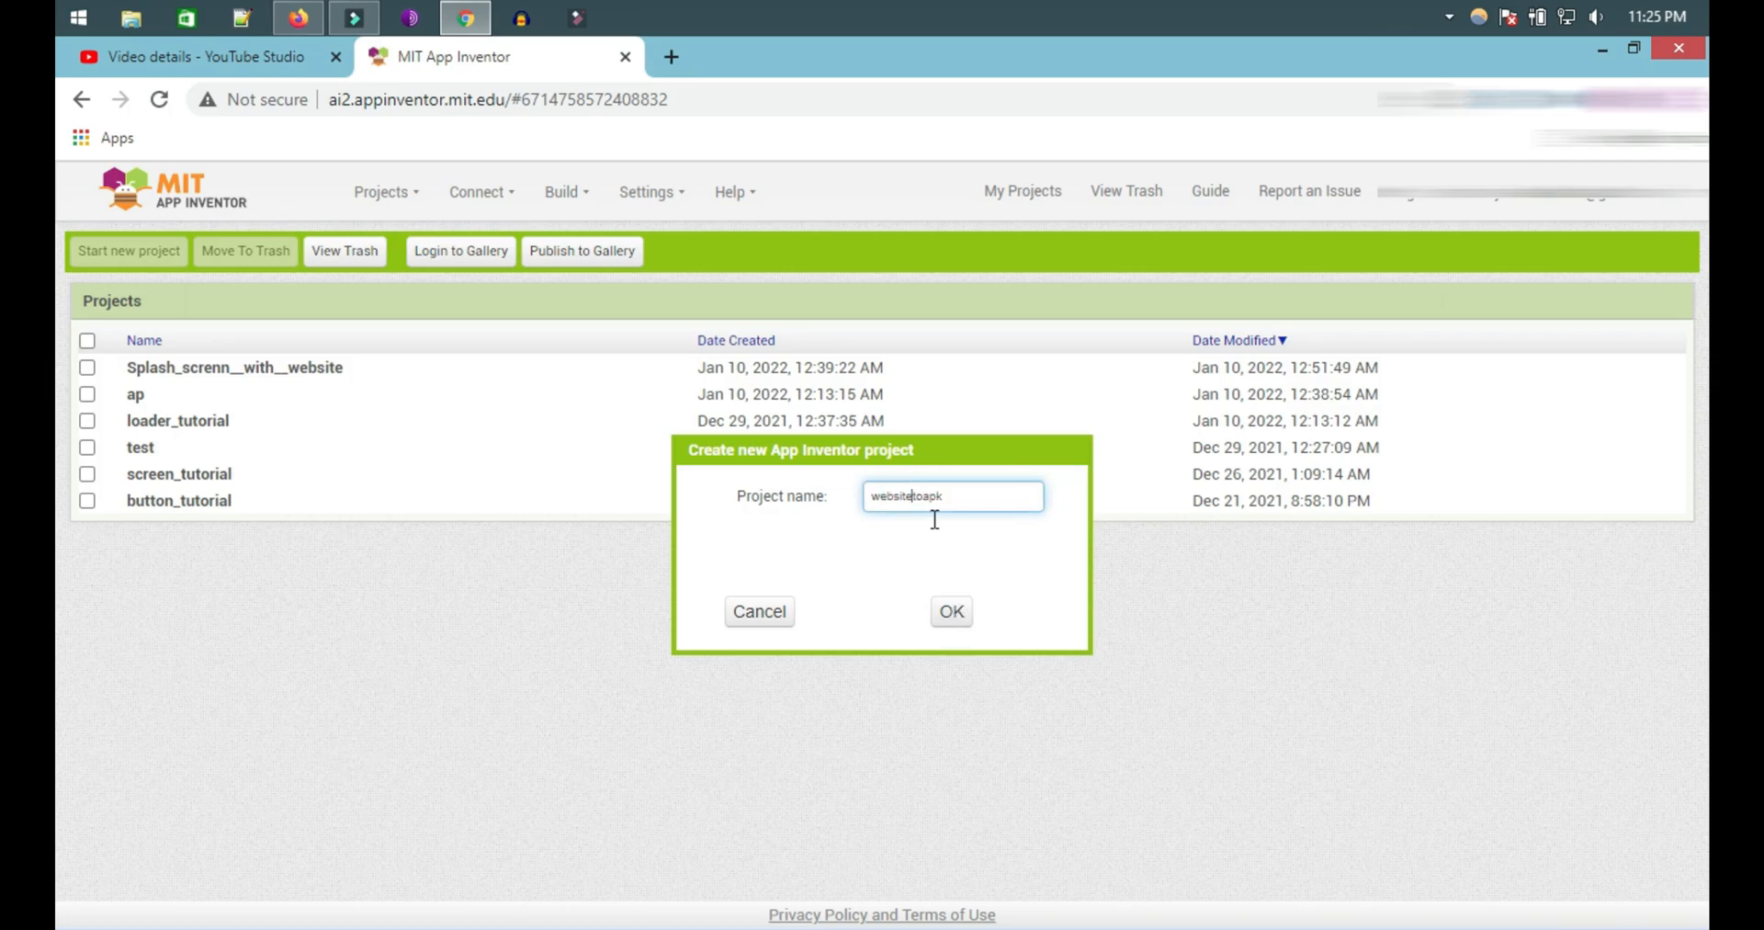
click(949, 612)
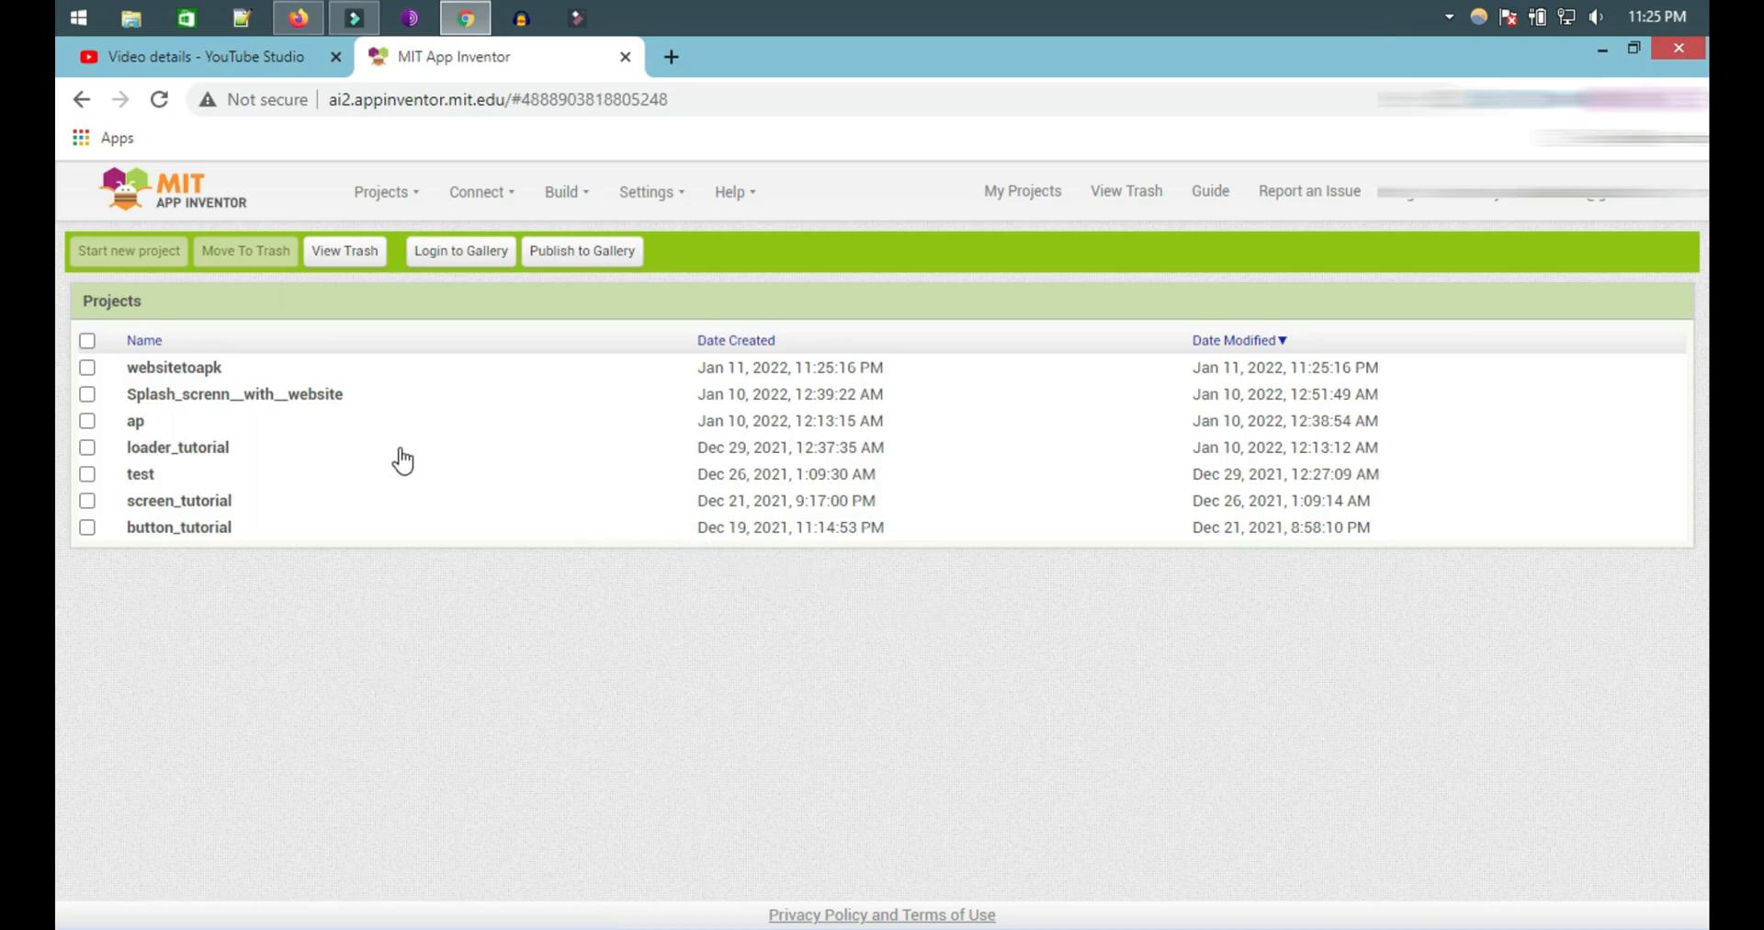
Add a WebViewer to Screen1 with Height and Width set to Fill parent.
click(173, 368)
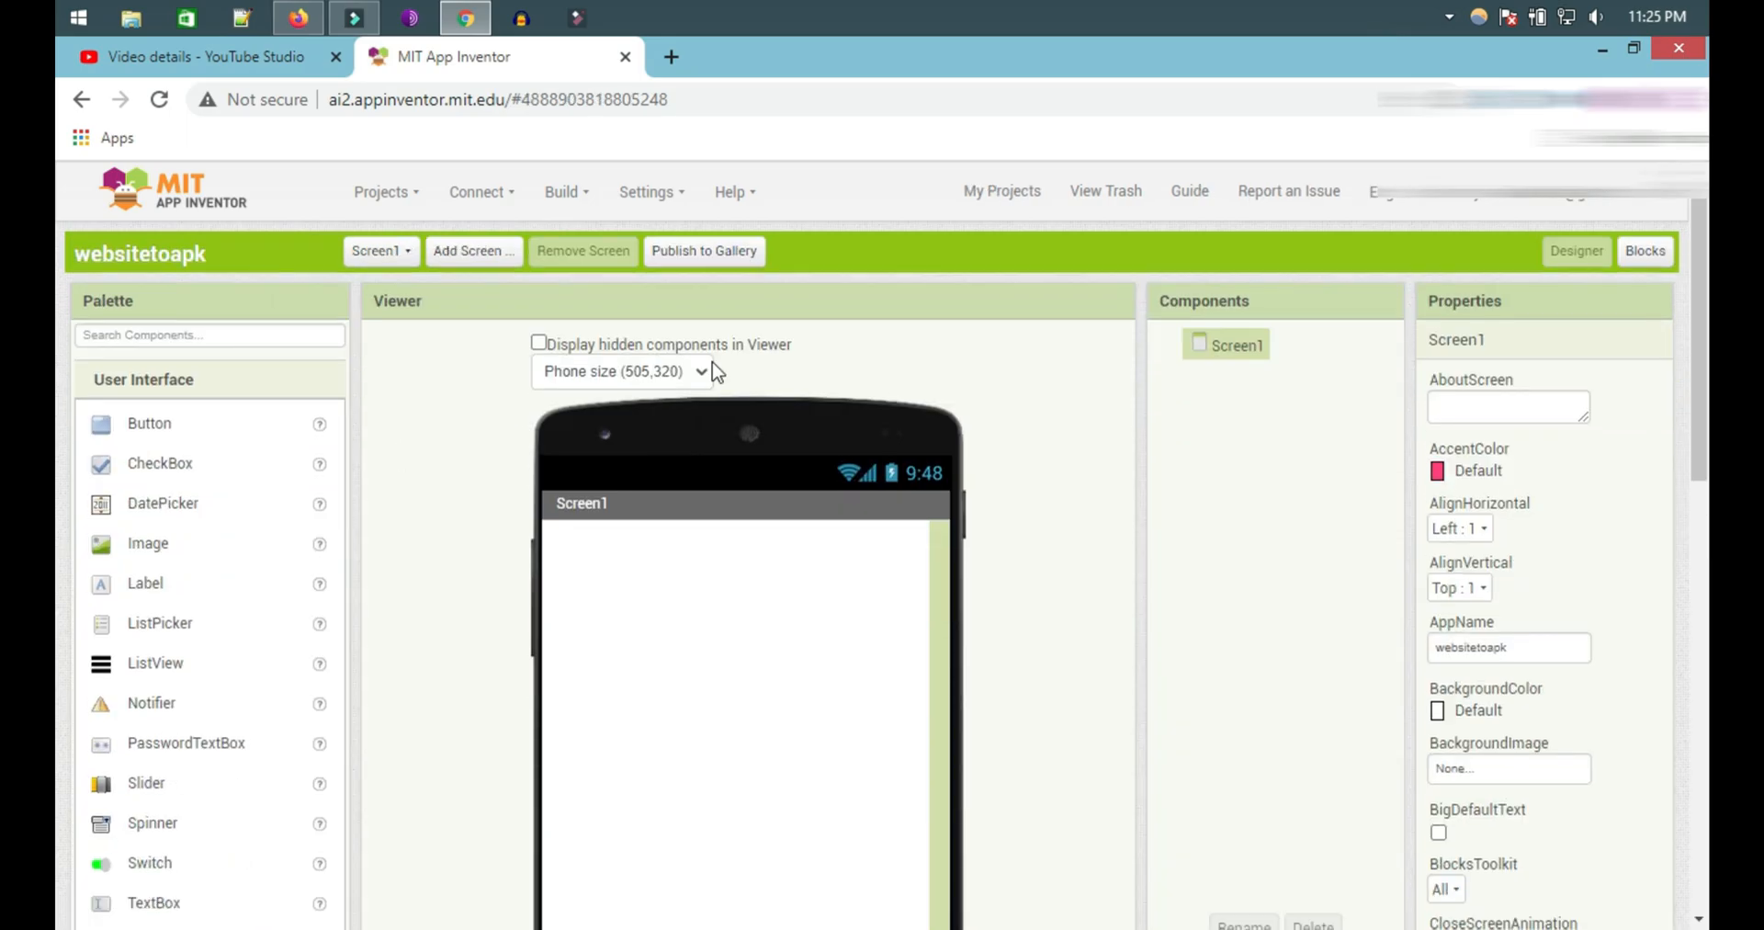
scroll(down, 3)
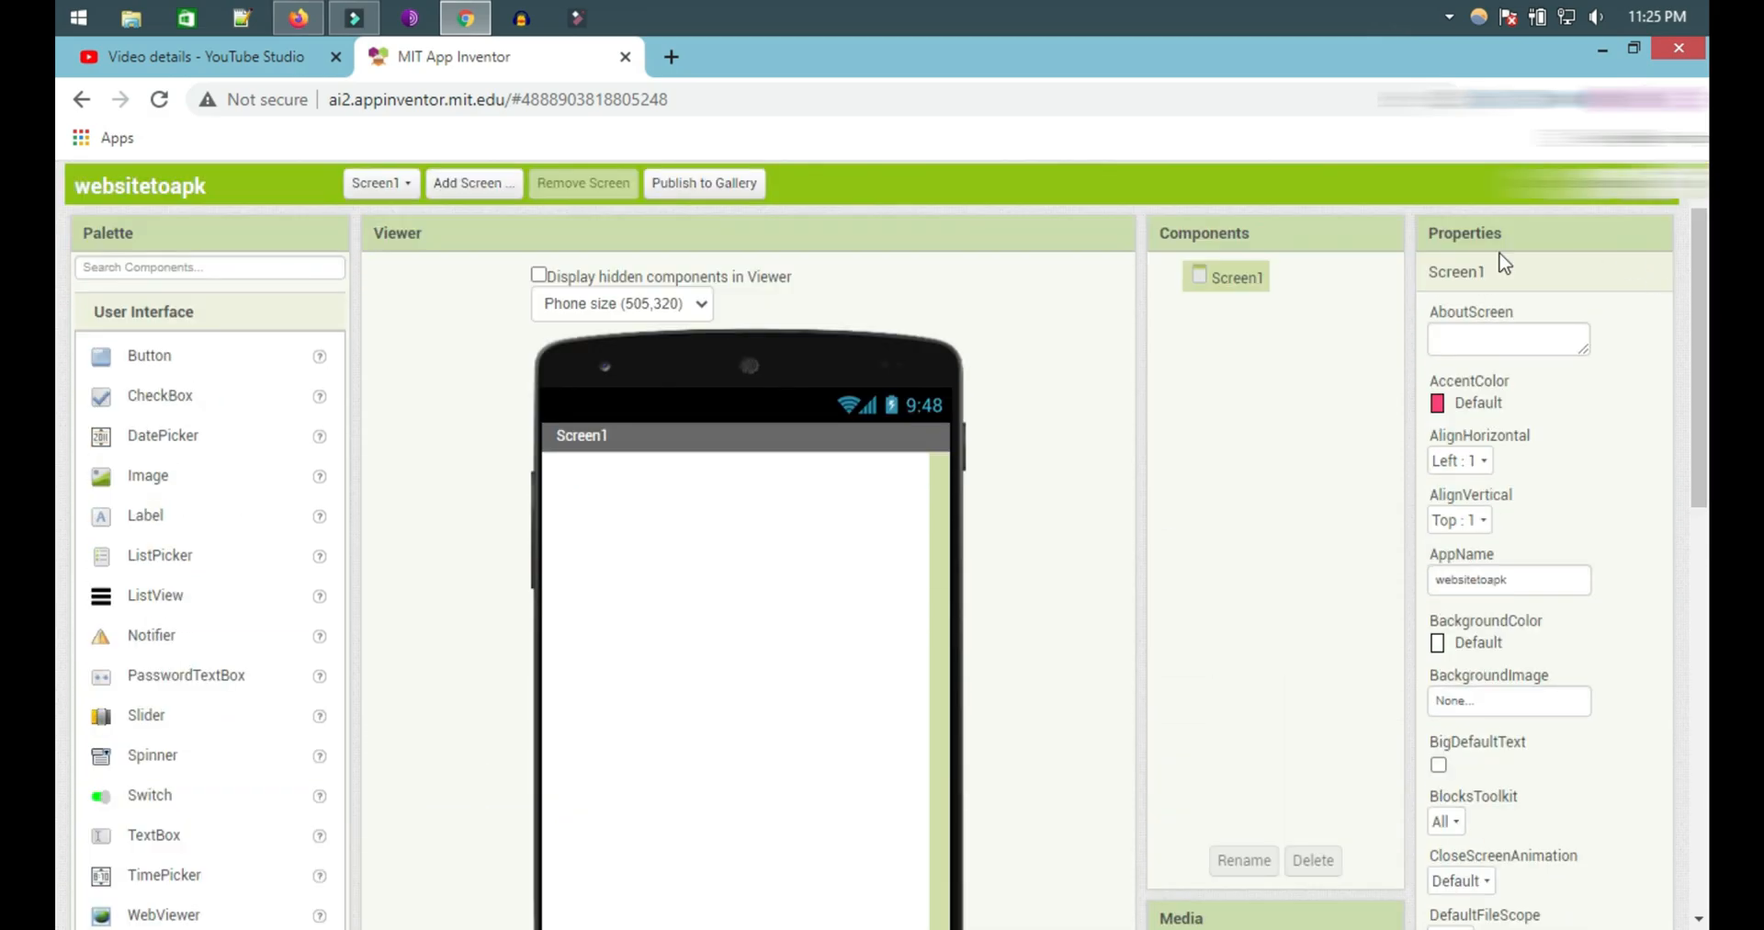
scroll(down, 3)
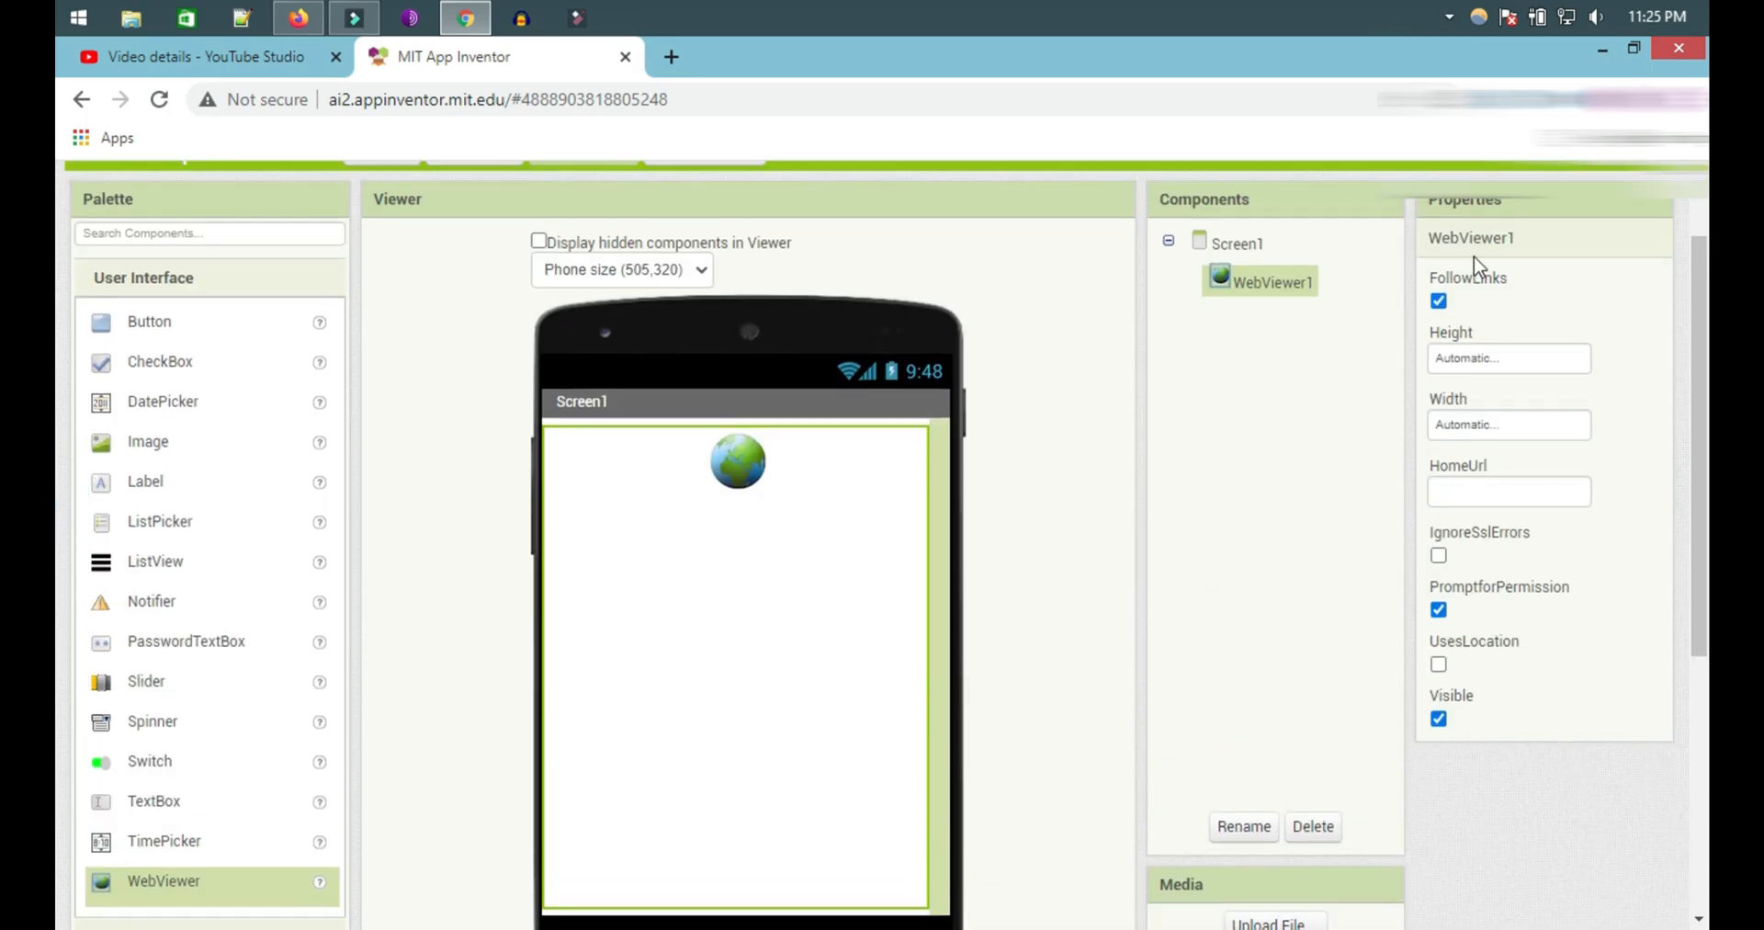
click(1508, 359)
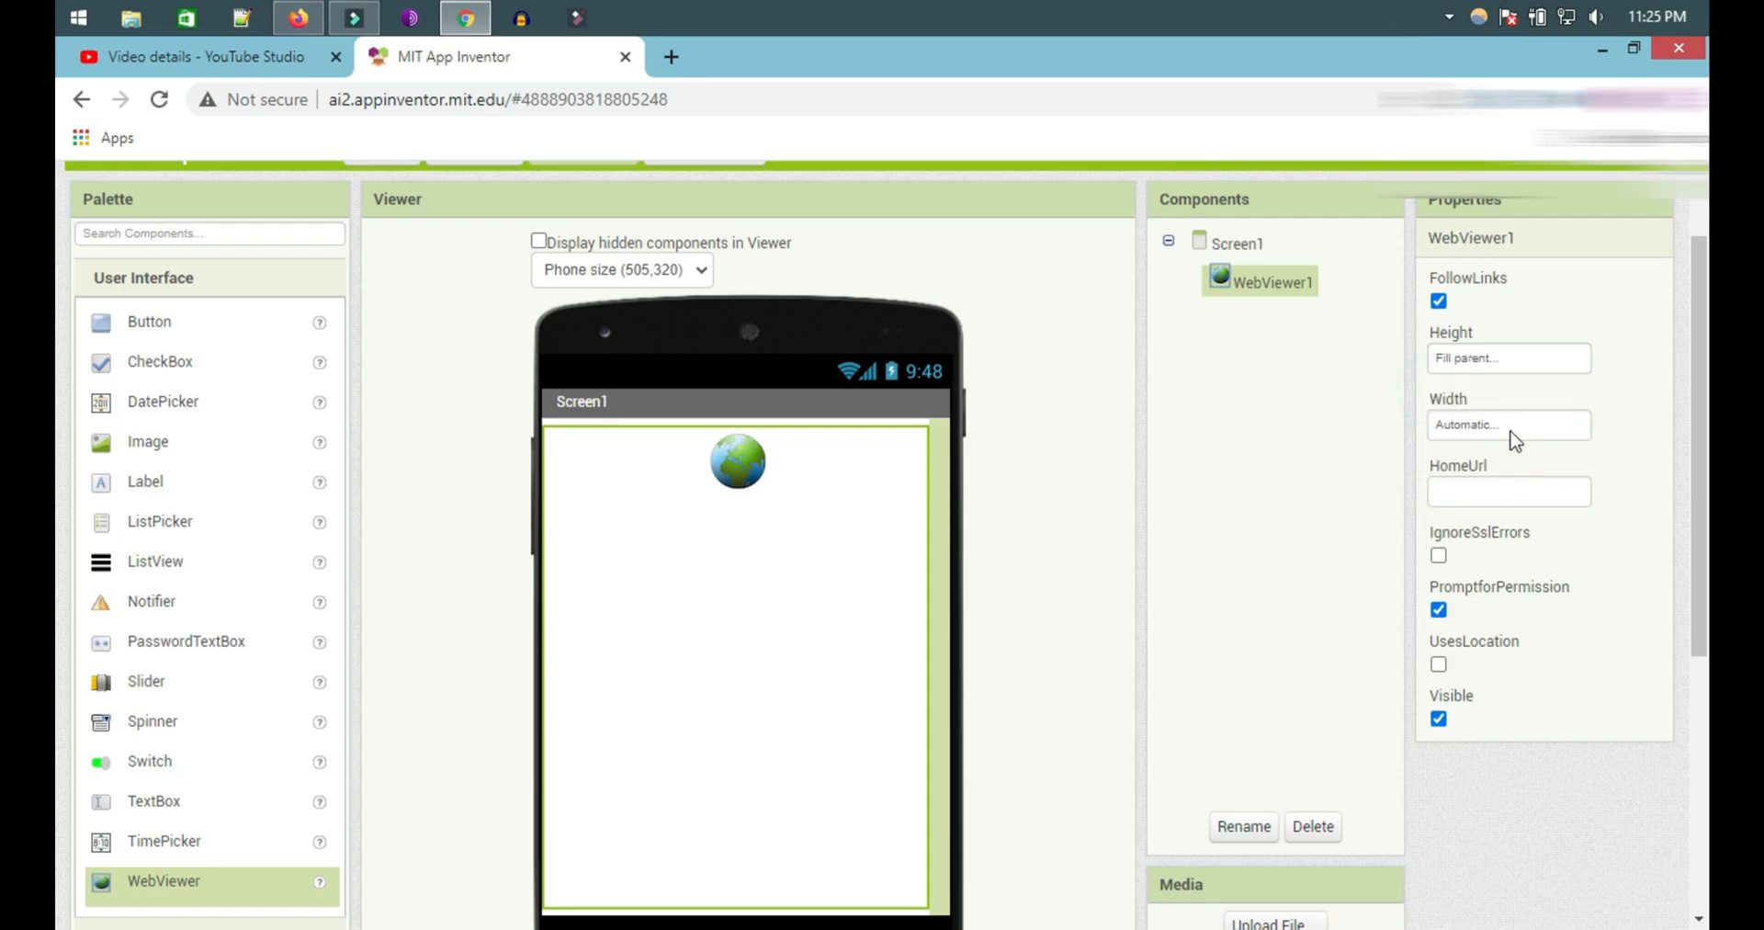
click(1507, 424)
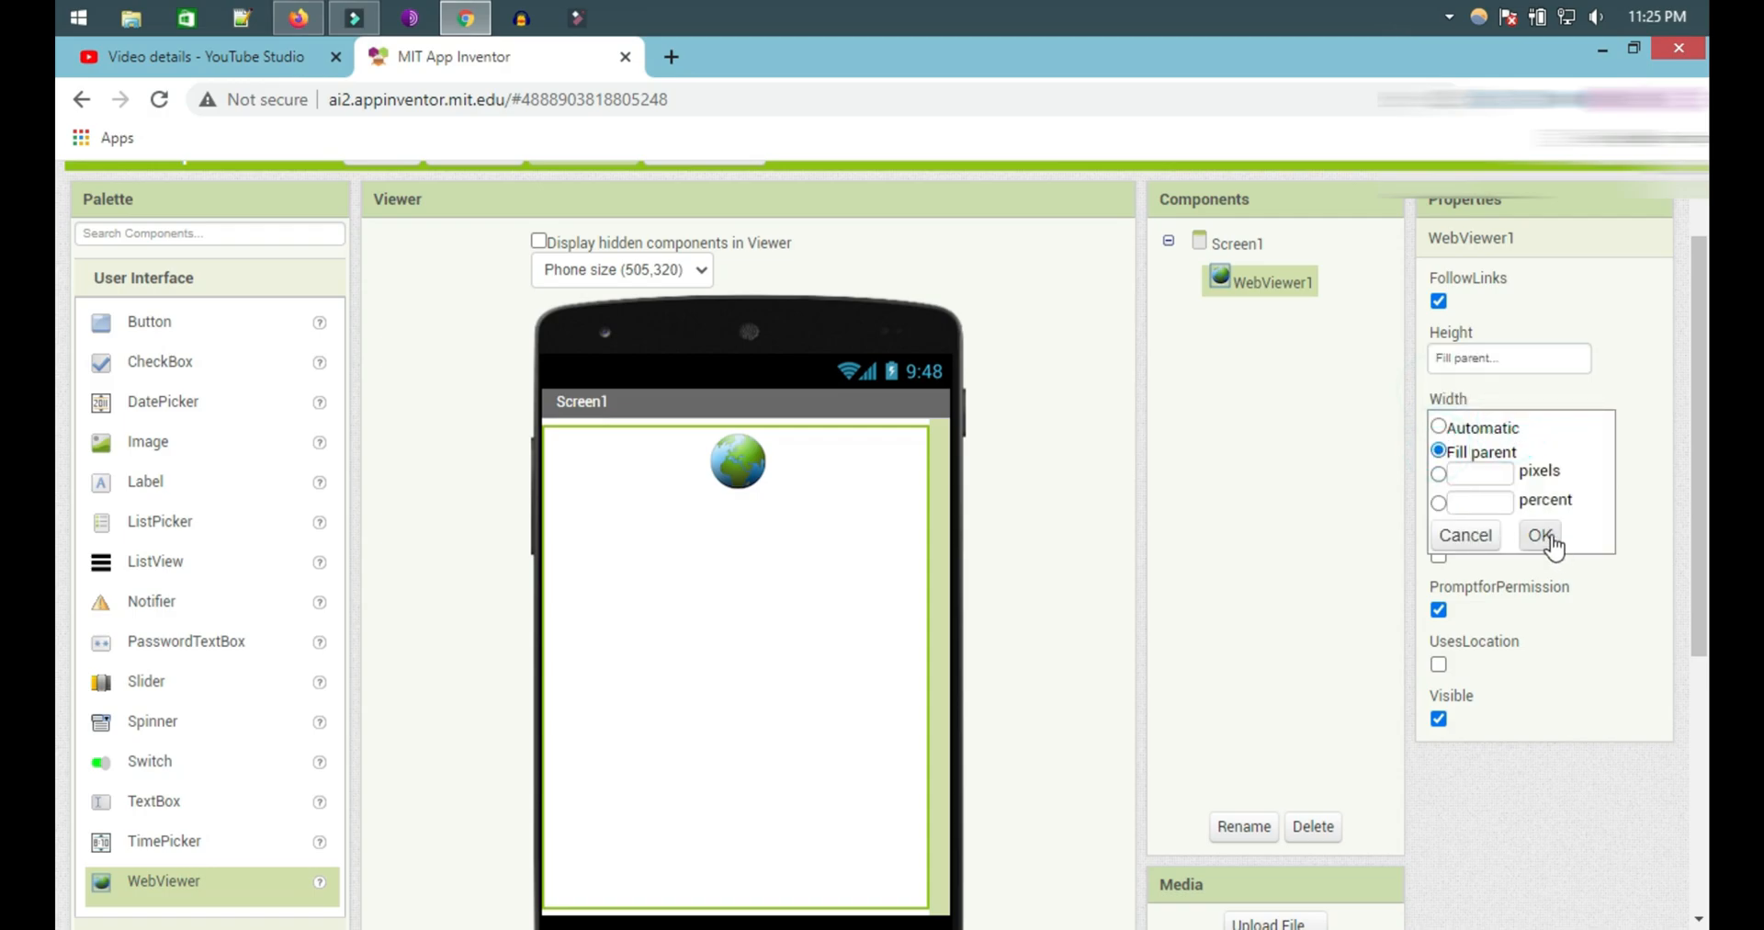
click(1539, 535)
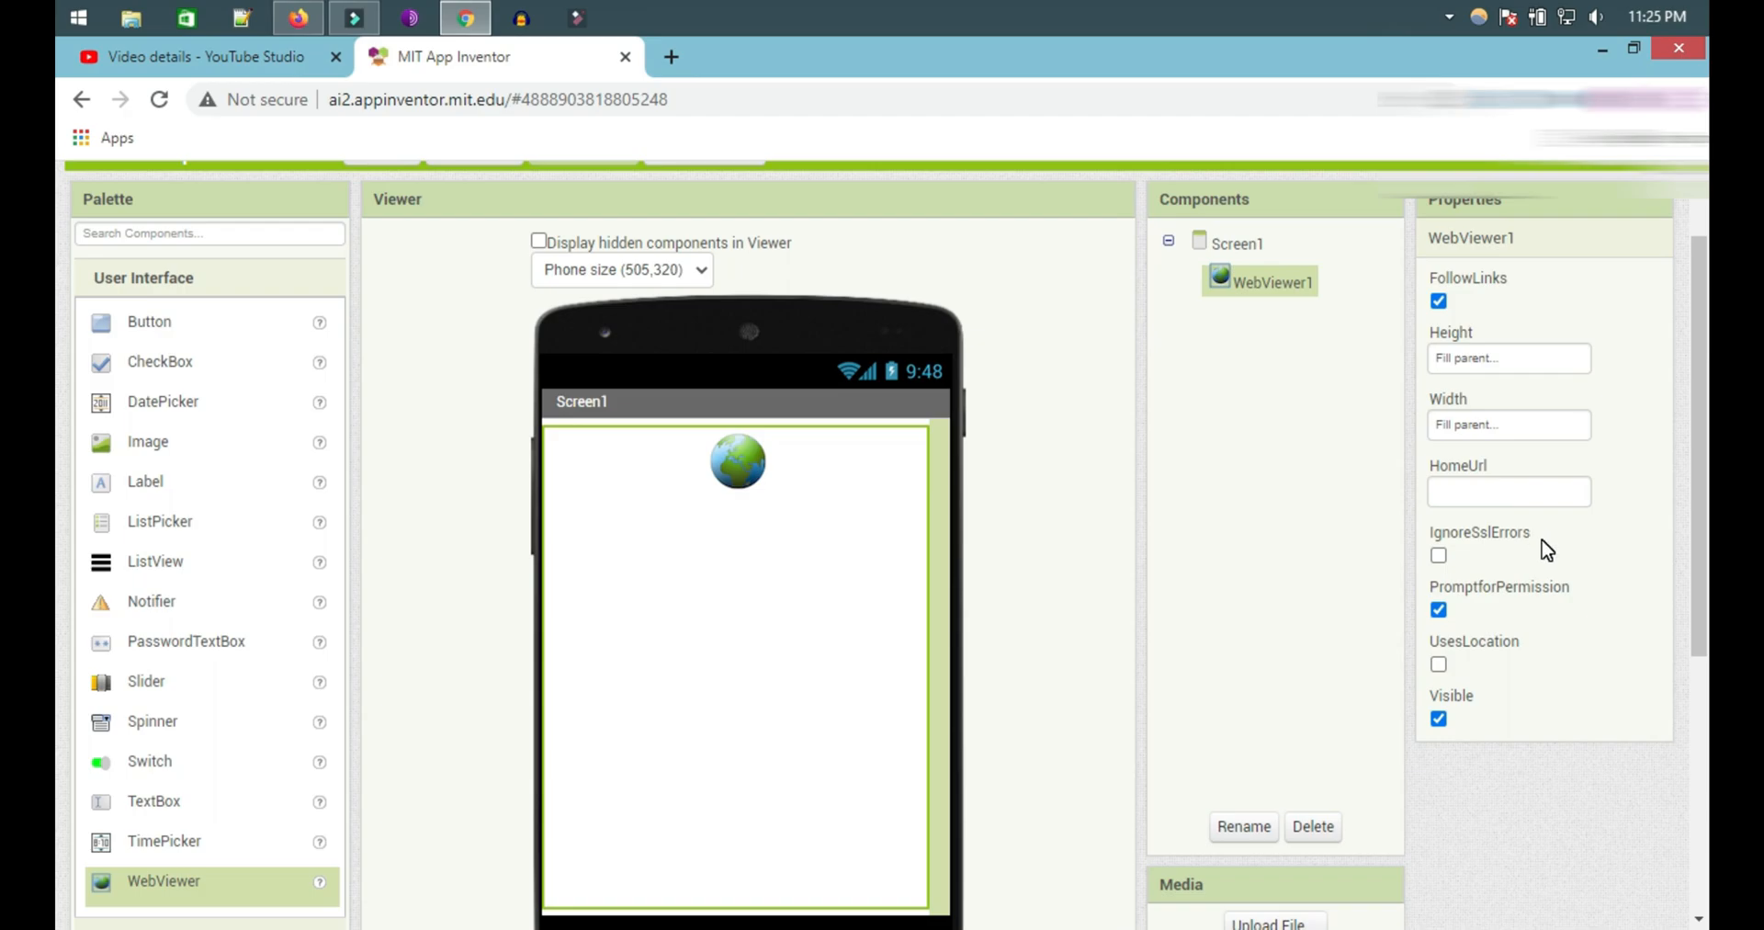
click(1235, 242)
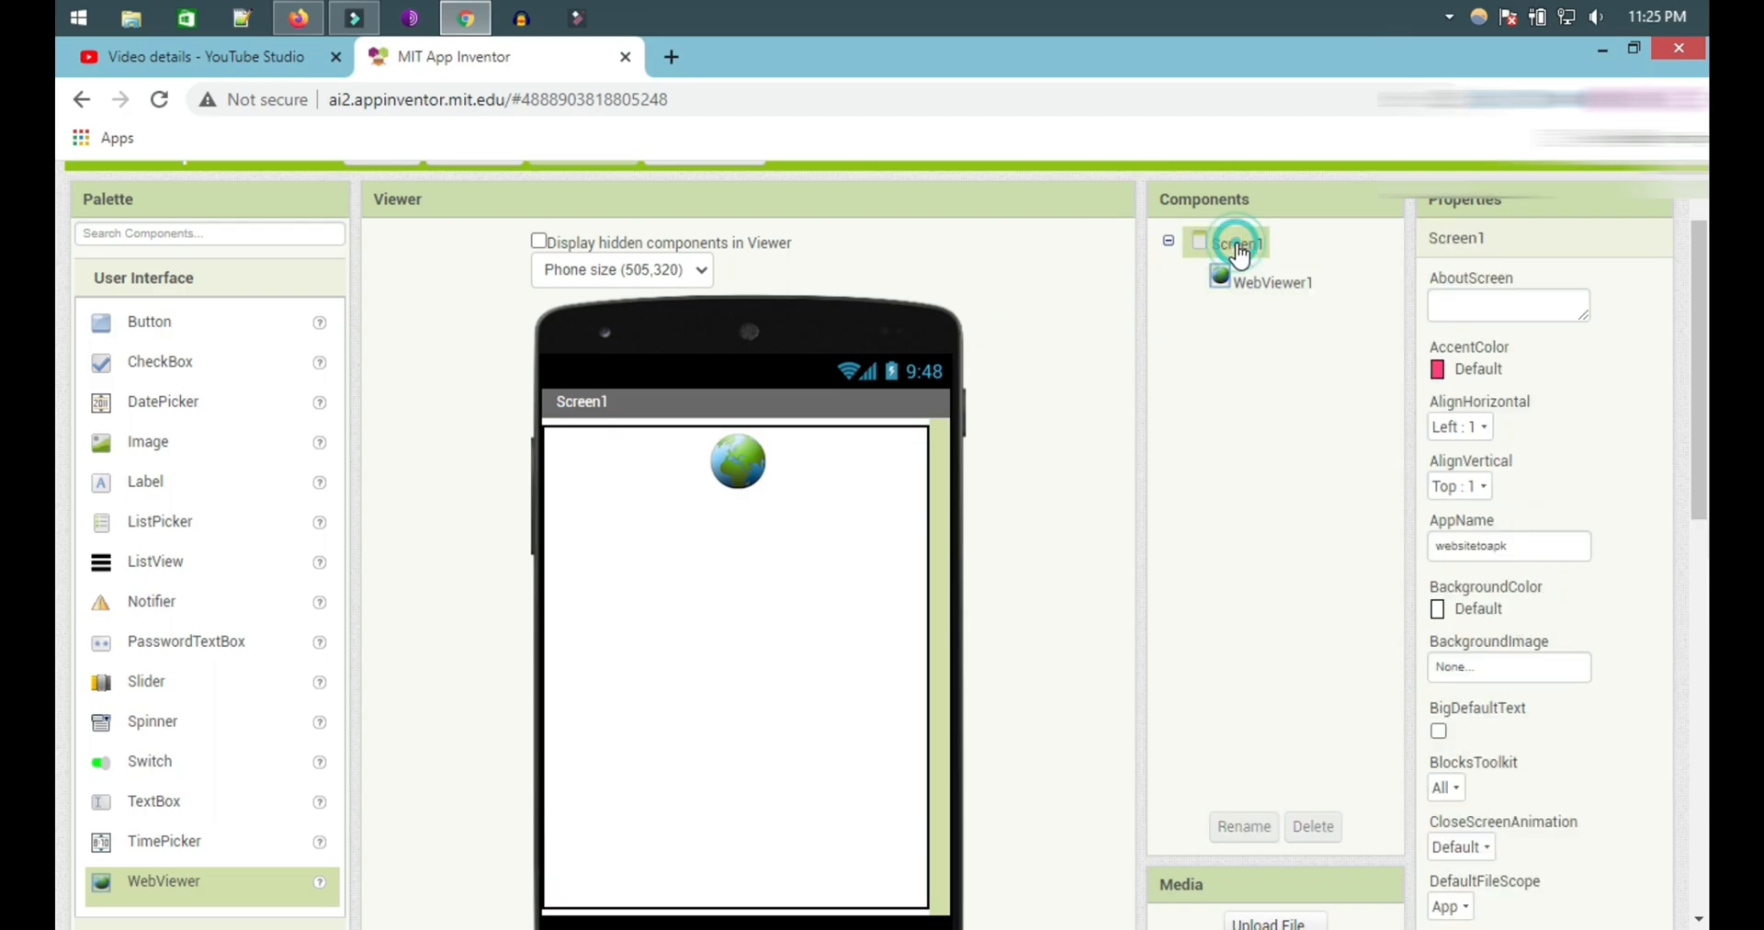
Turn off Screen1's TitleVisible and ShowStatusBar for a full-screen web view.
scroll(down, 3)
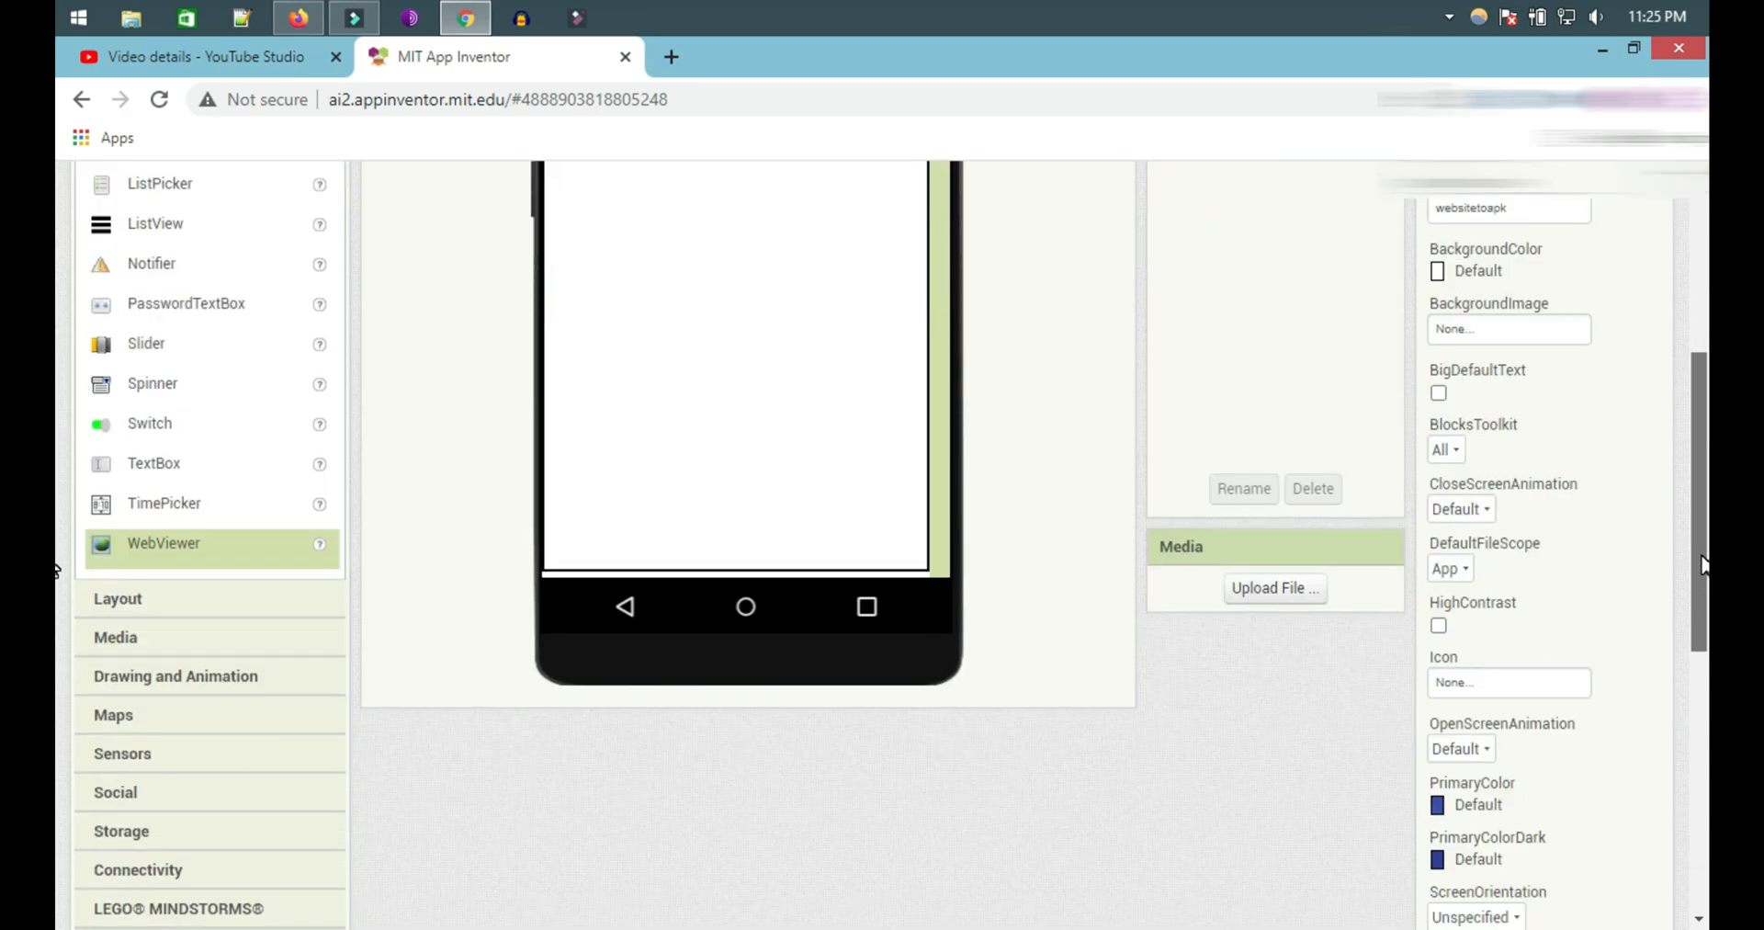
scroll(down, 3)
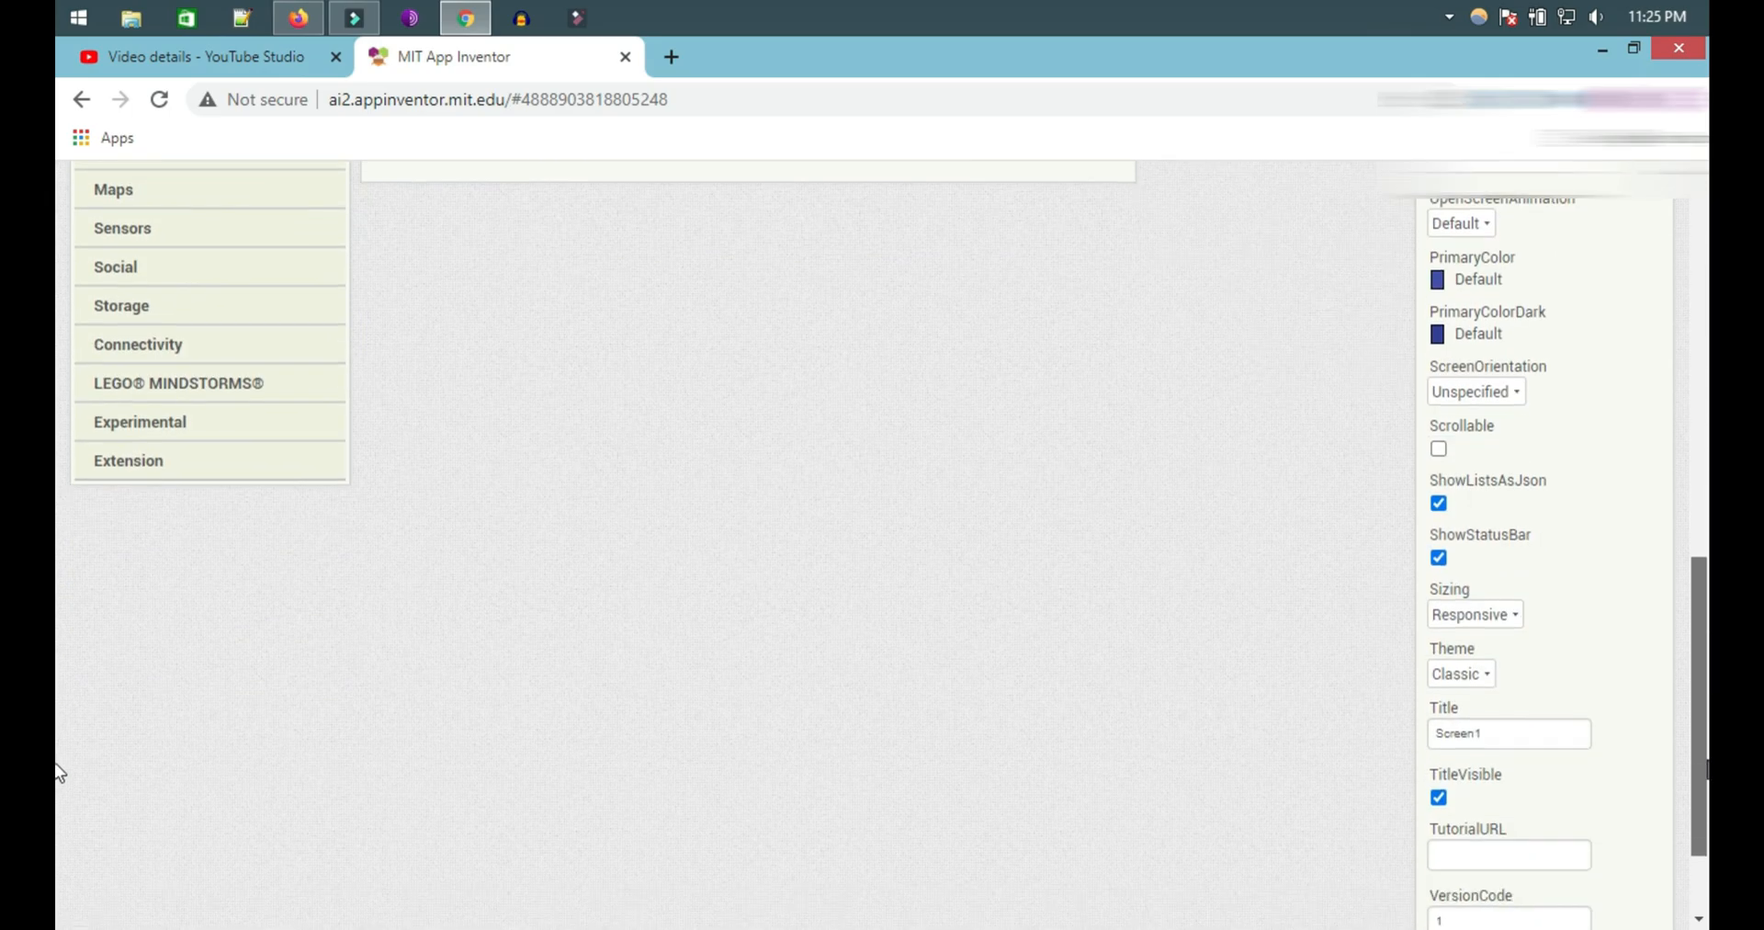
scroll(down, 3)
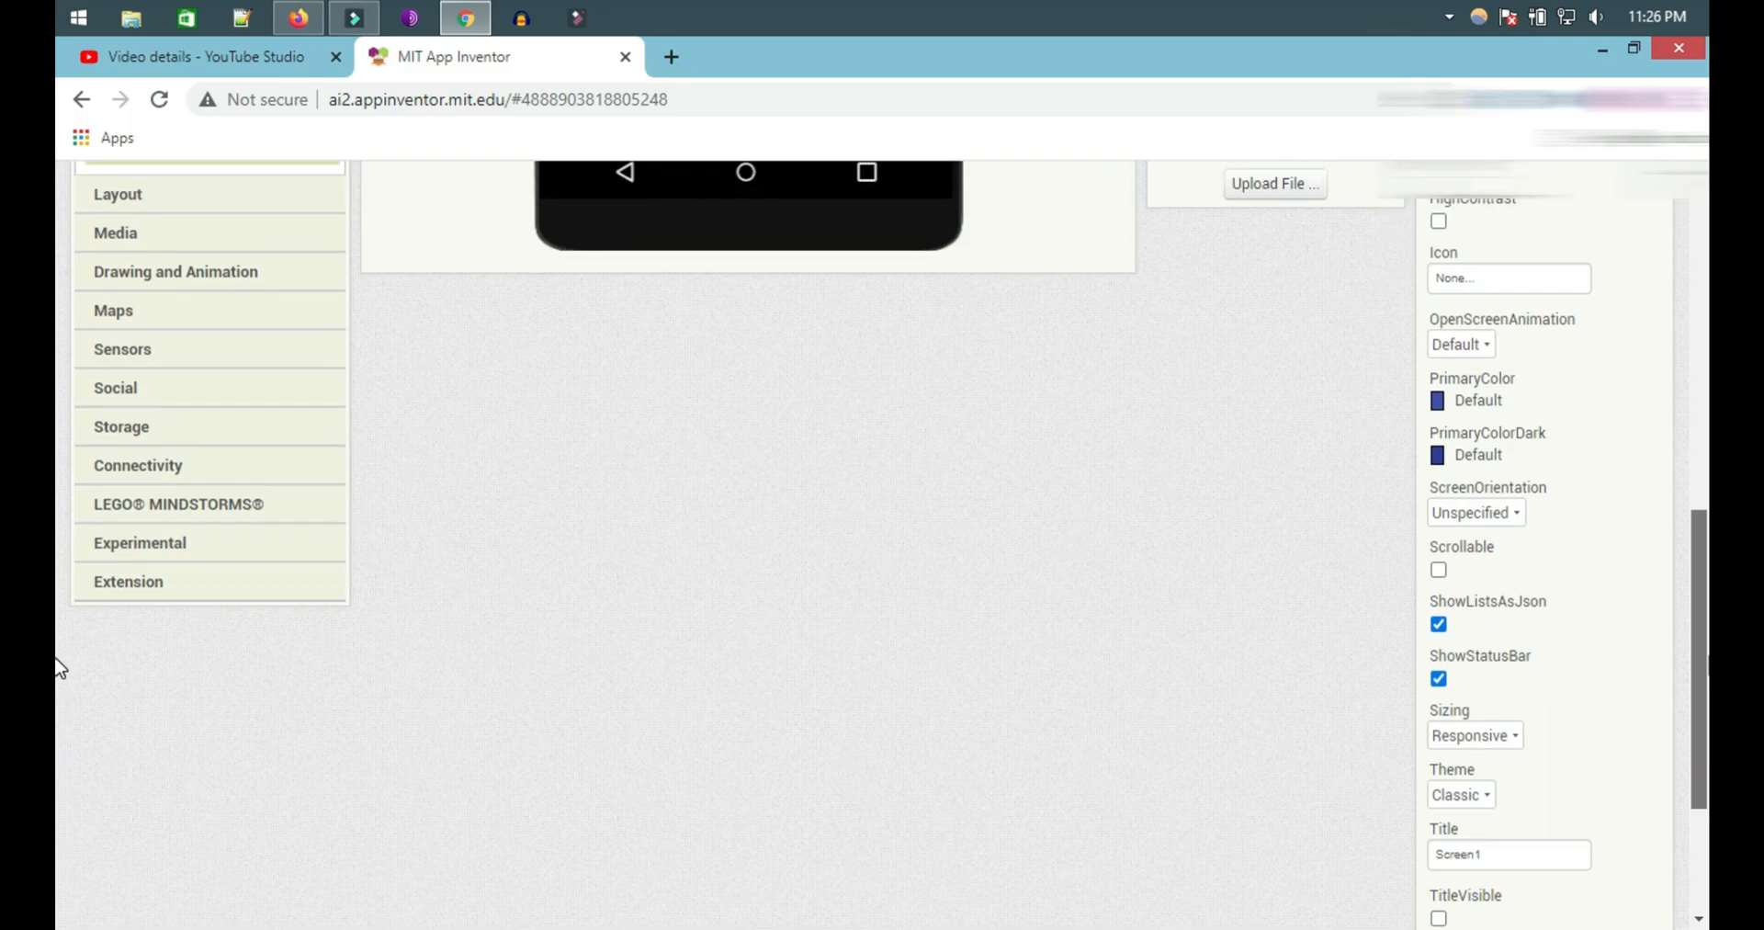
click(1437, 678)
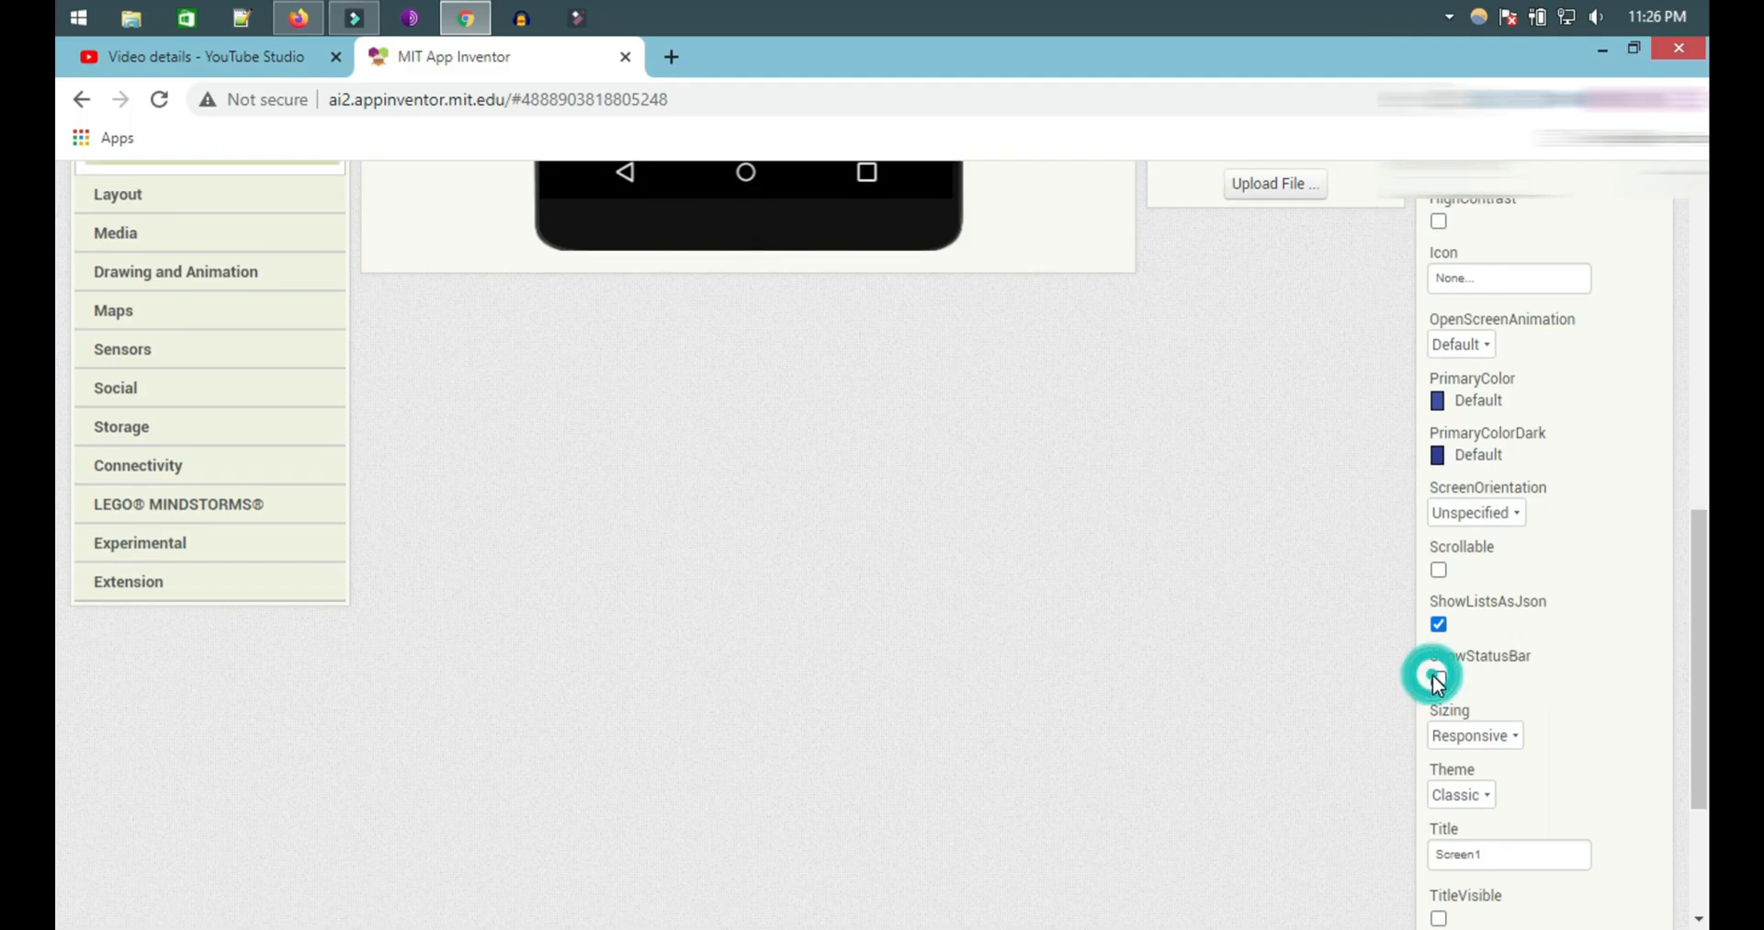
click(1437, 669)
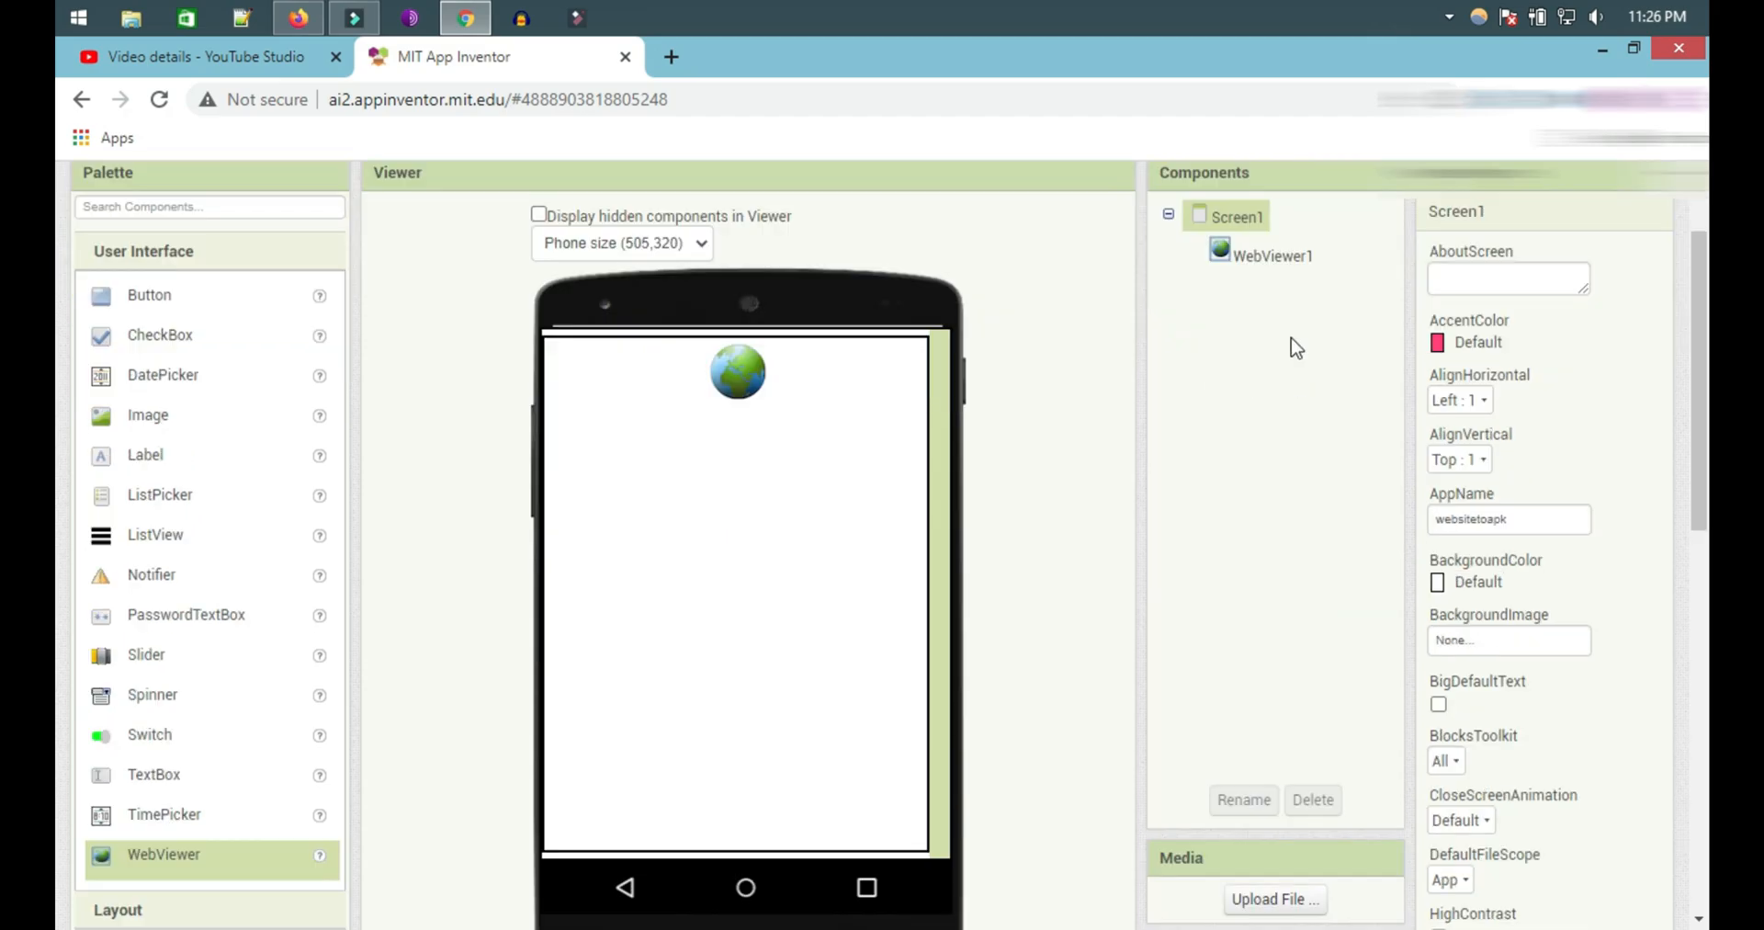
click(1271, 256)
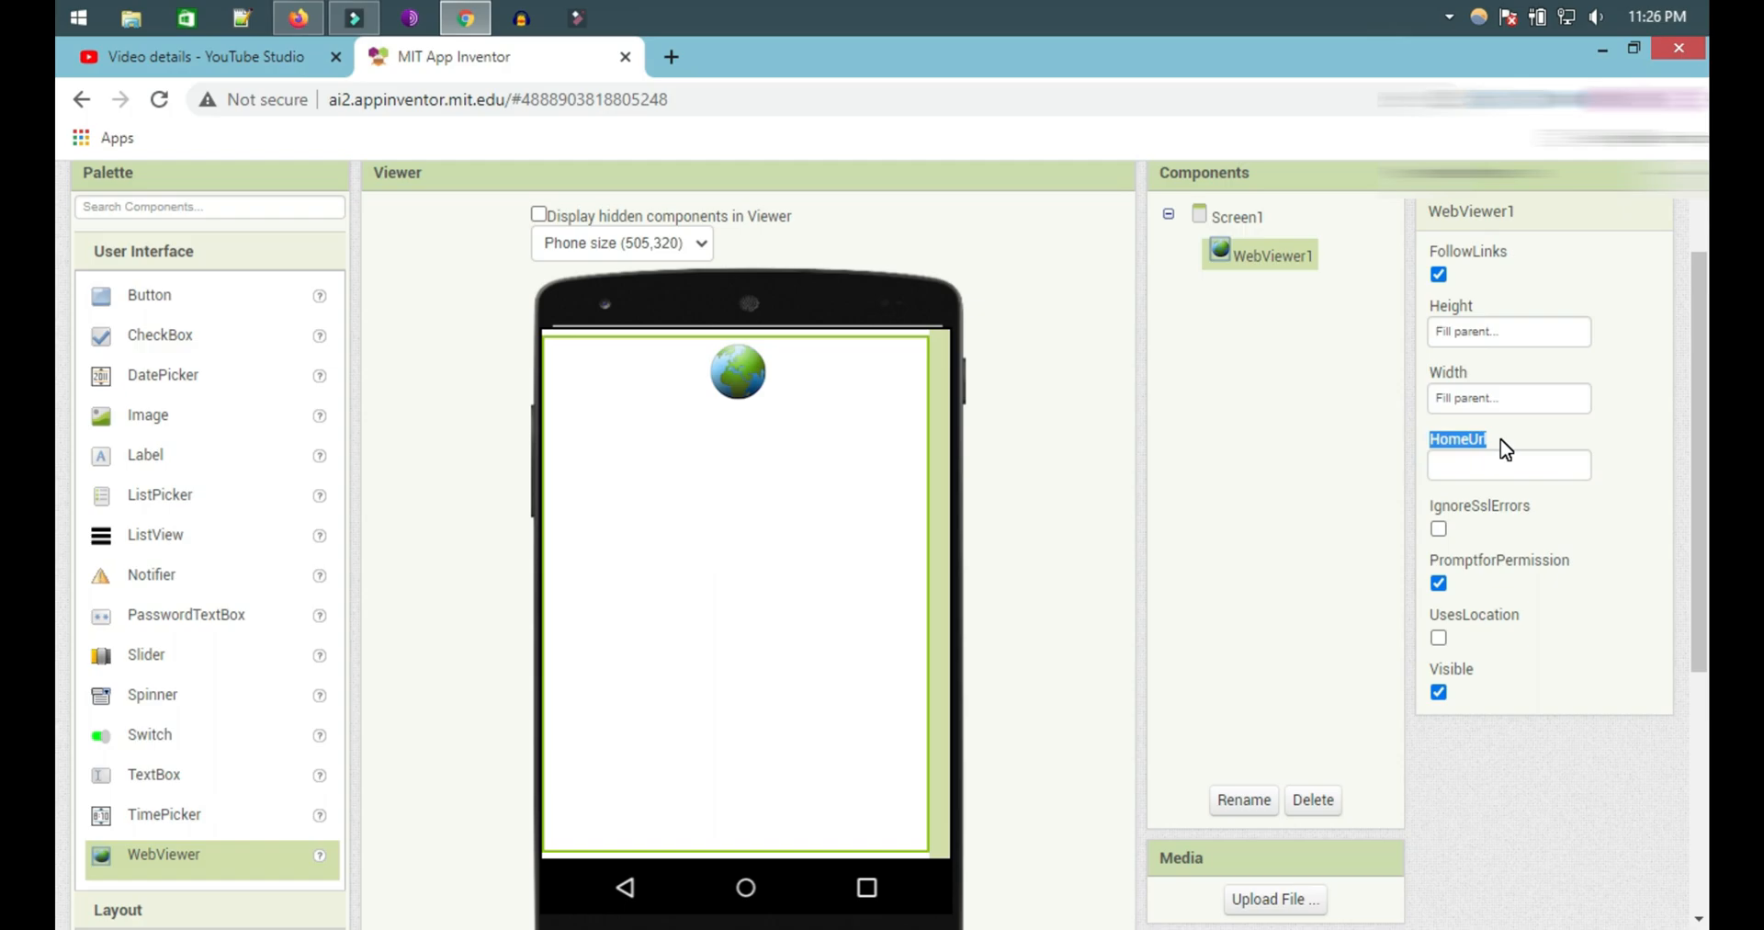
click(1508, 463)
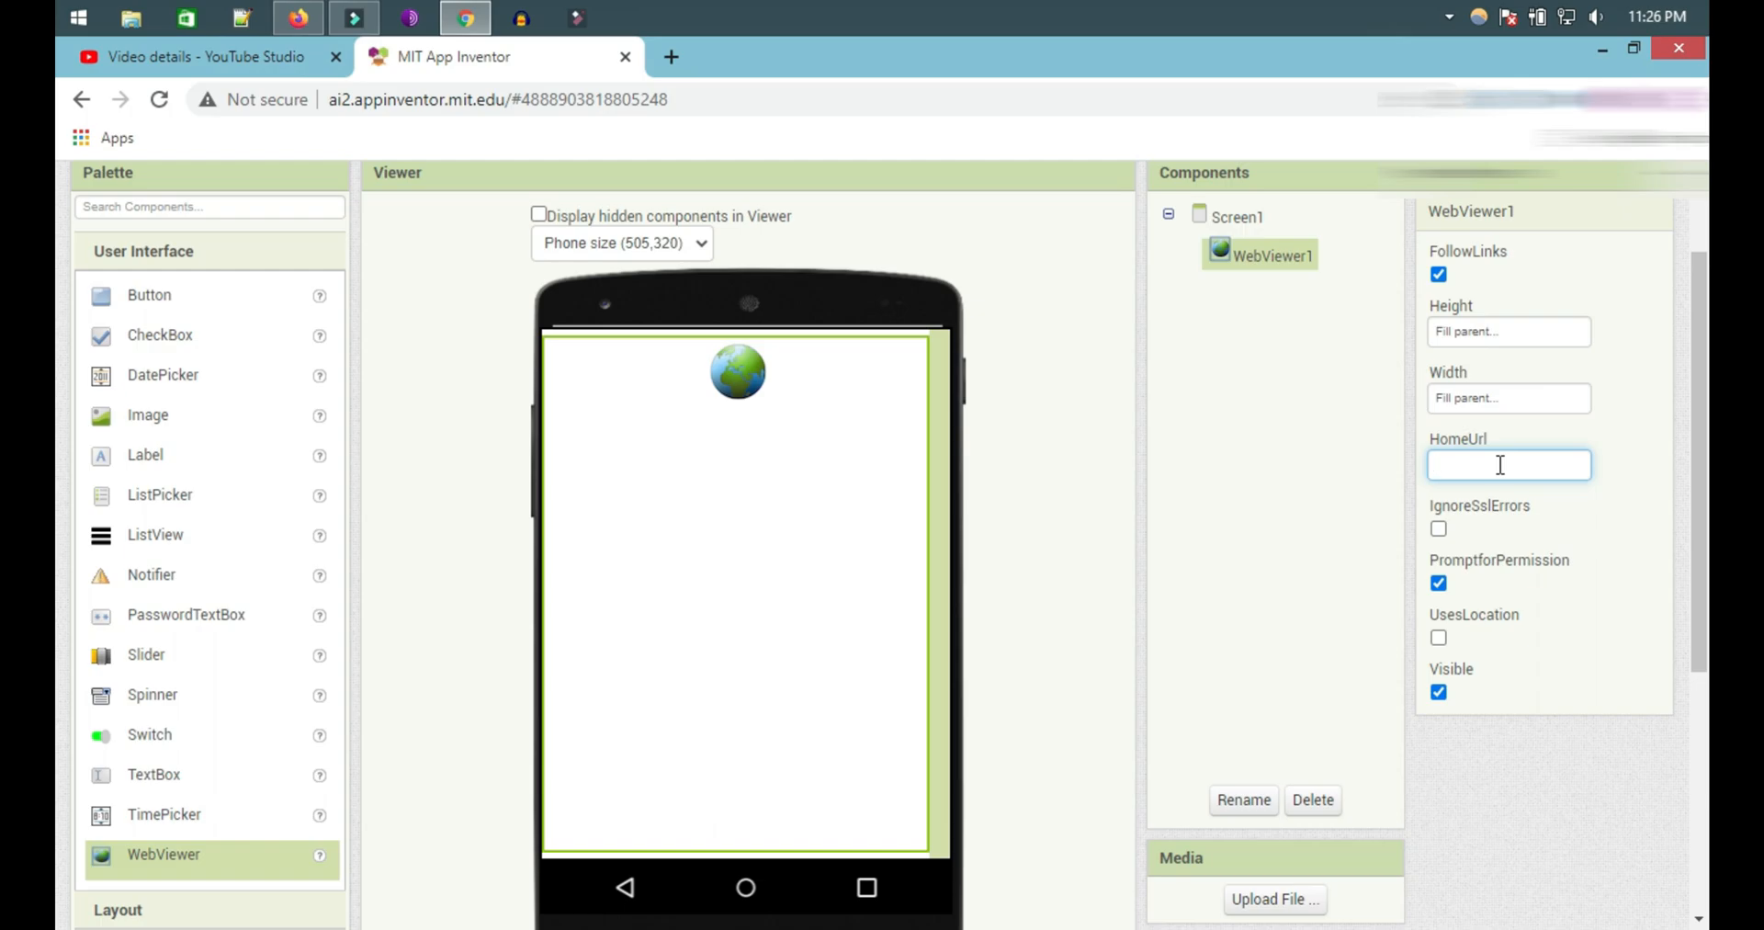
text(www.jobo)
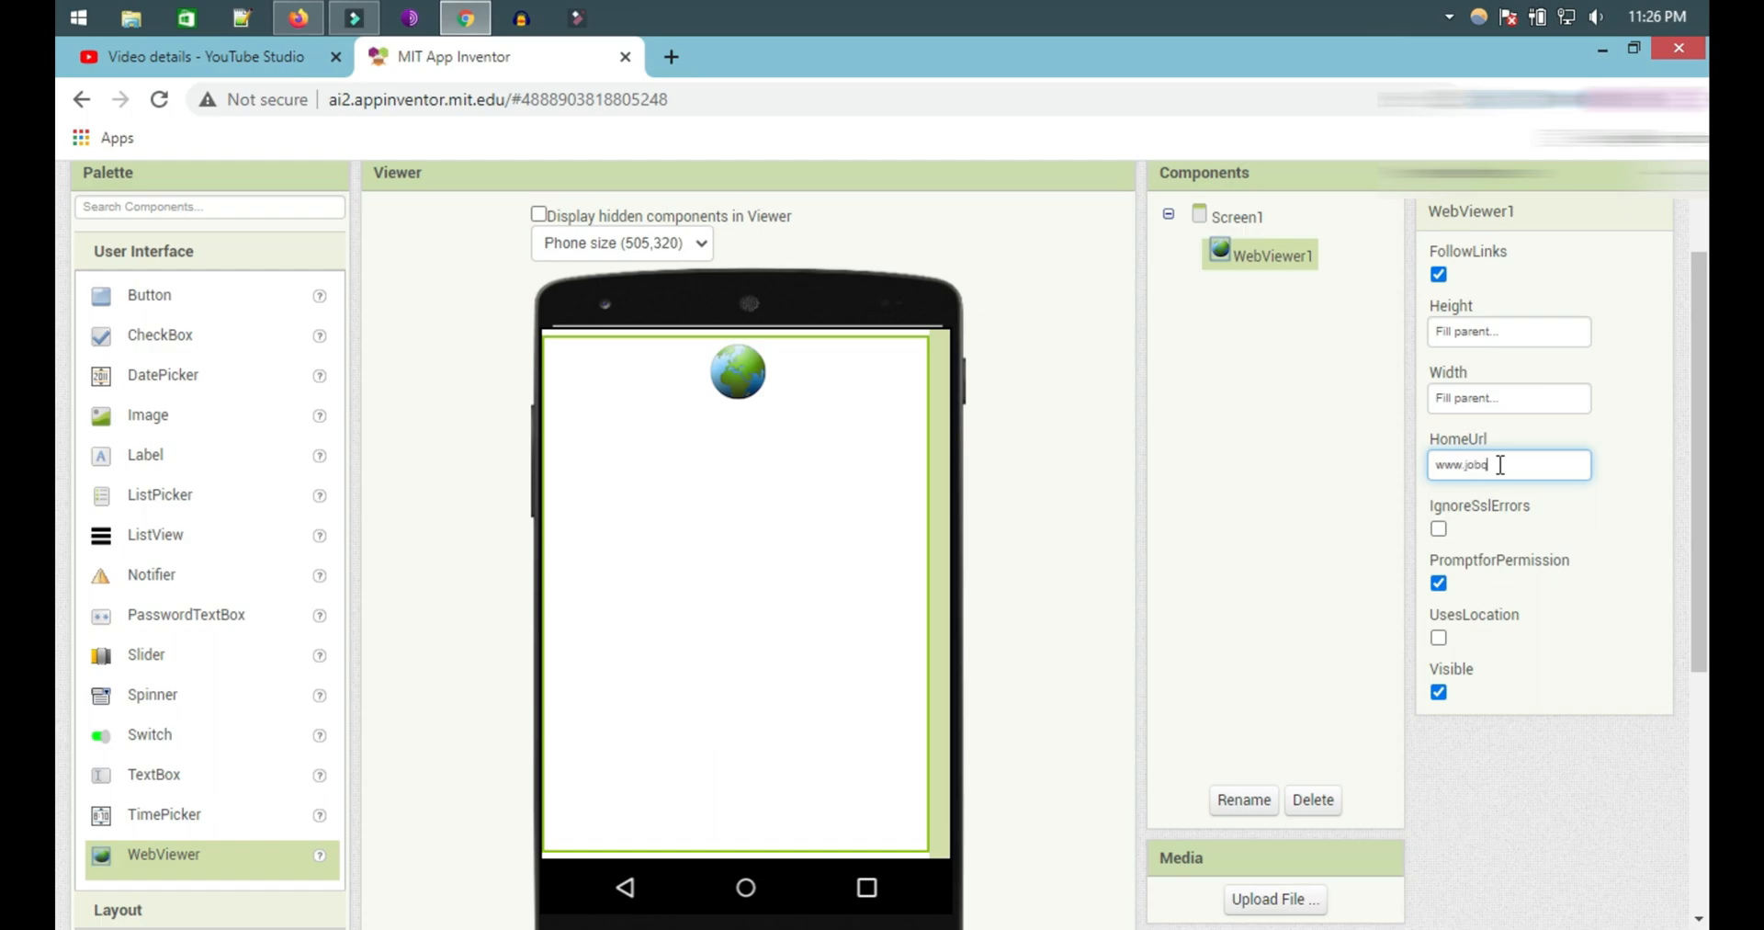
text(qas.d)
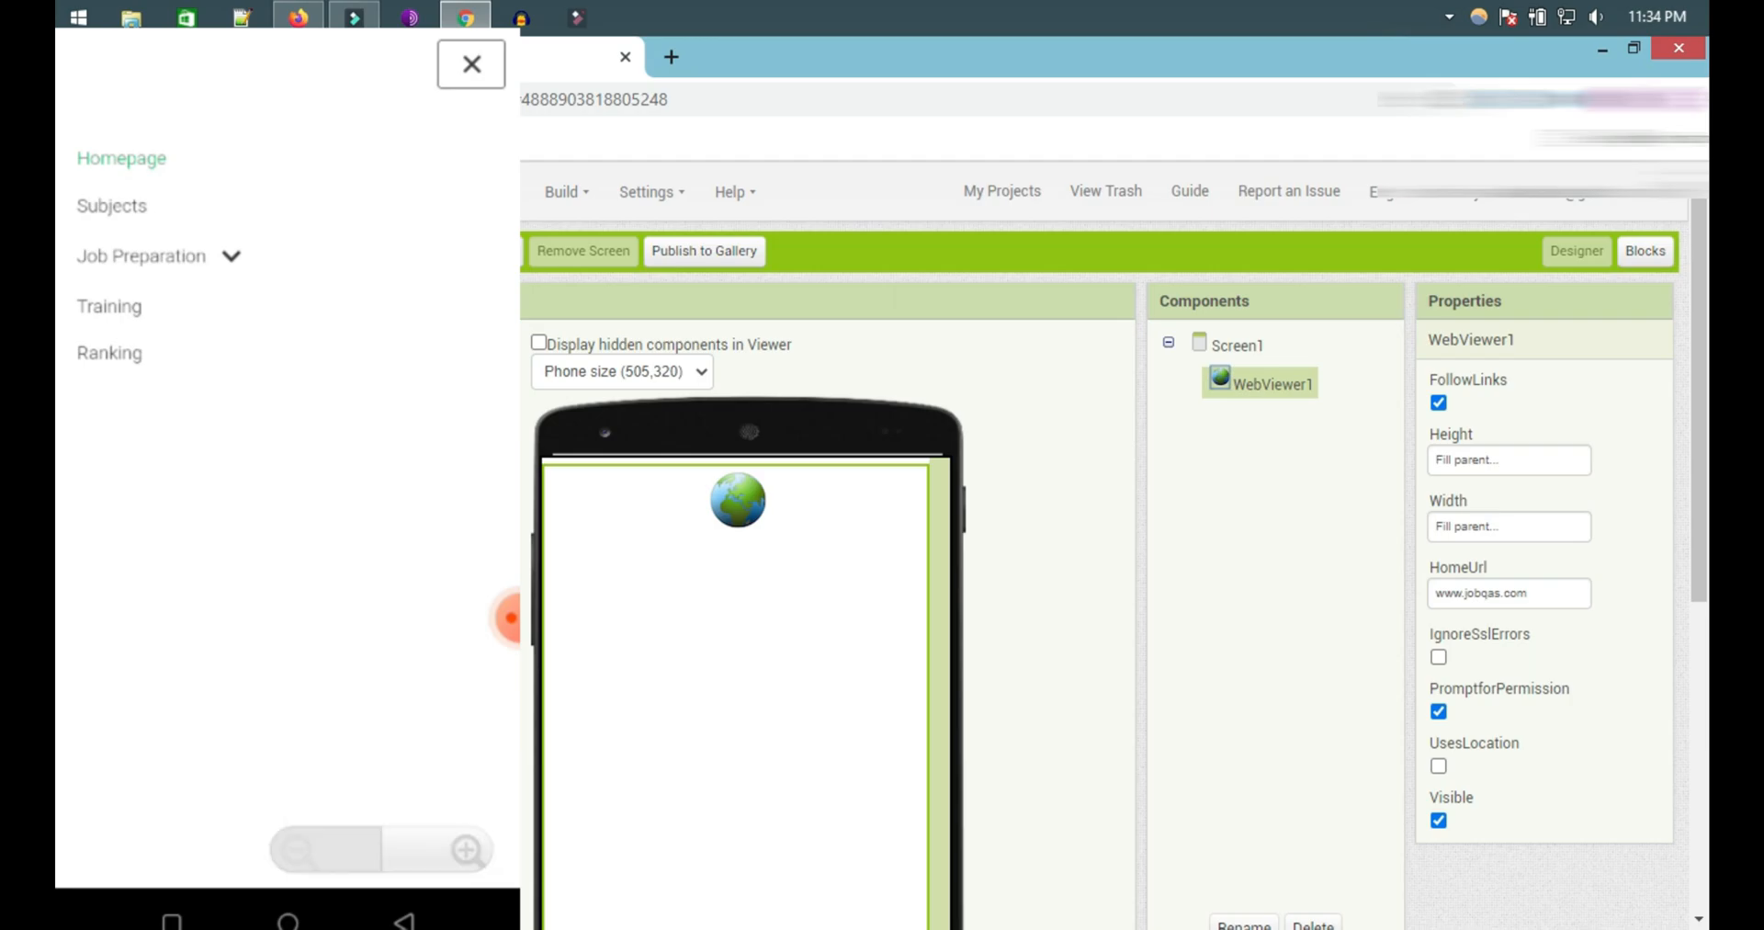
Re-enable Screen1's ShowStatusBar while leaving TitleVisible off, watching the phone preview.
click(1240, 344)
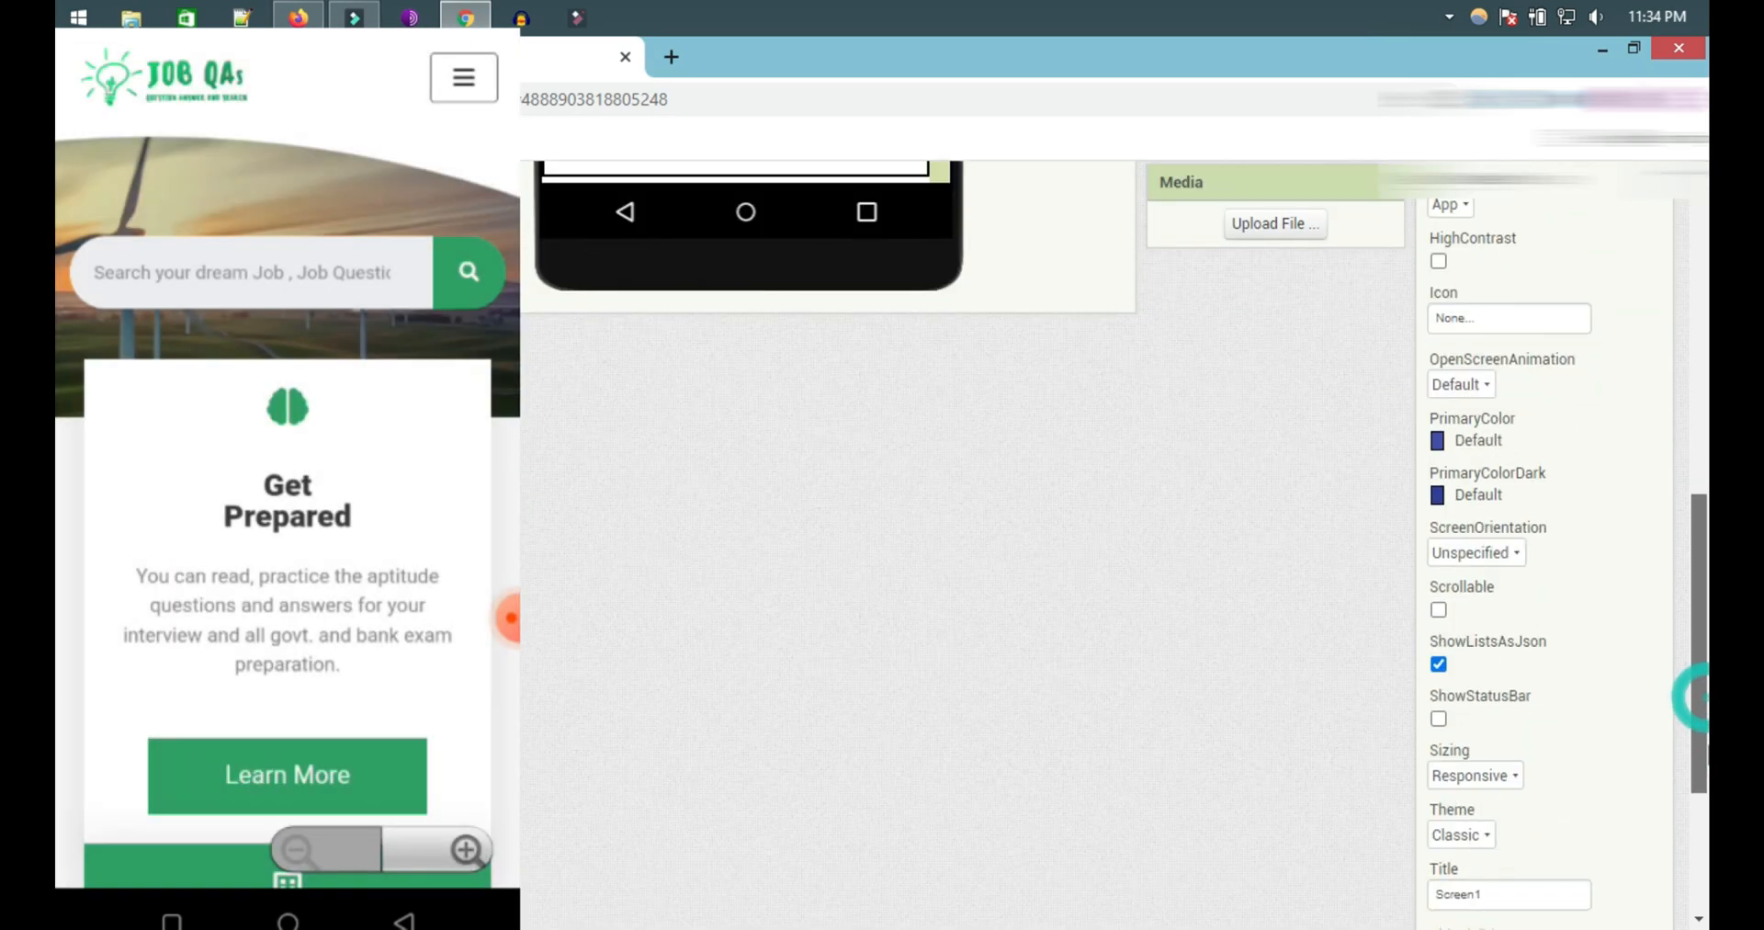
click(1439, 663)
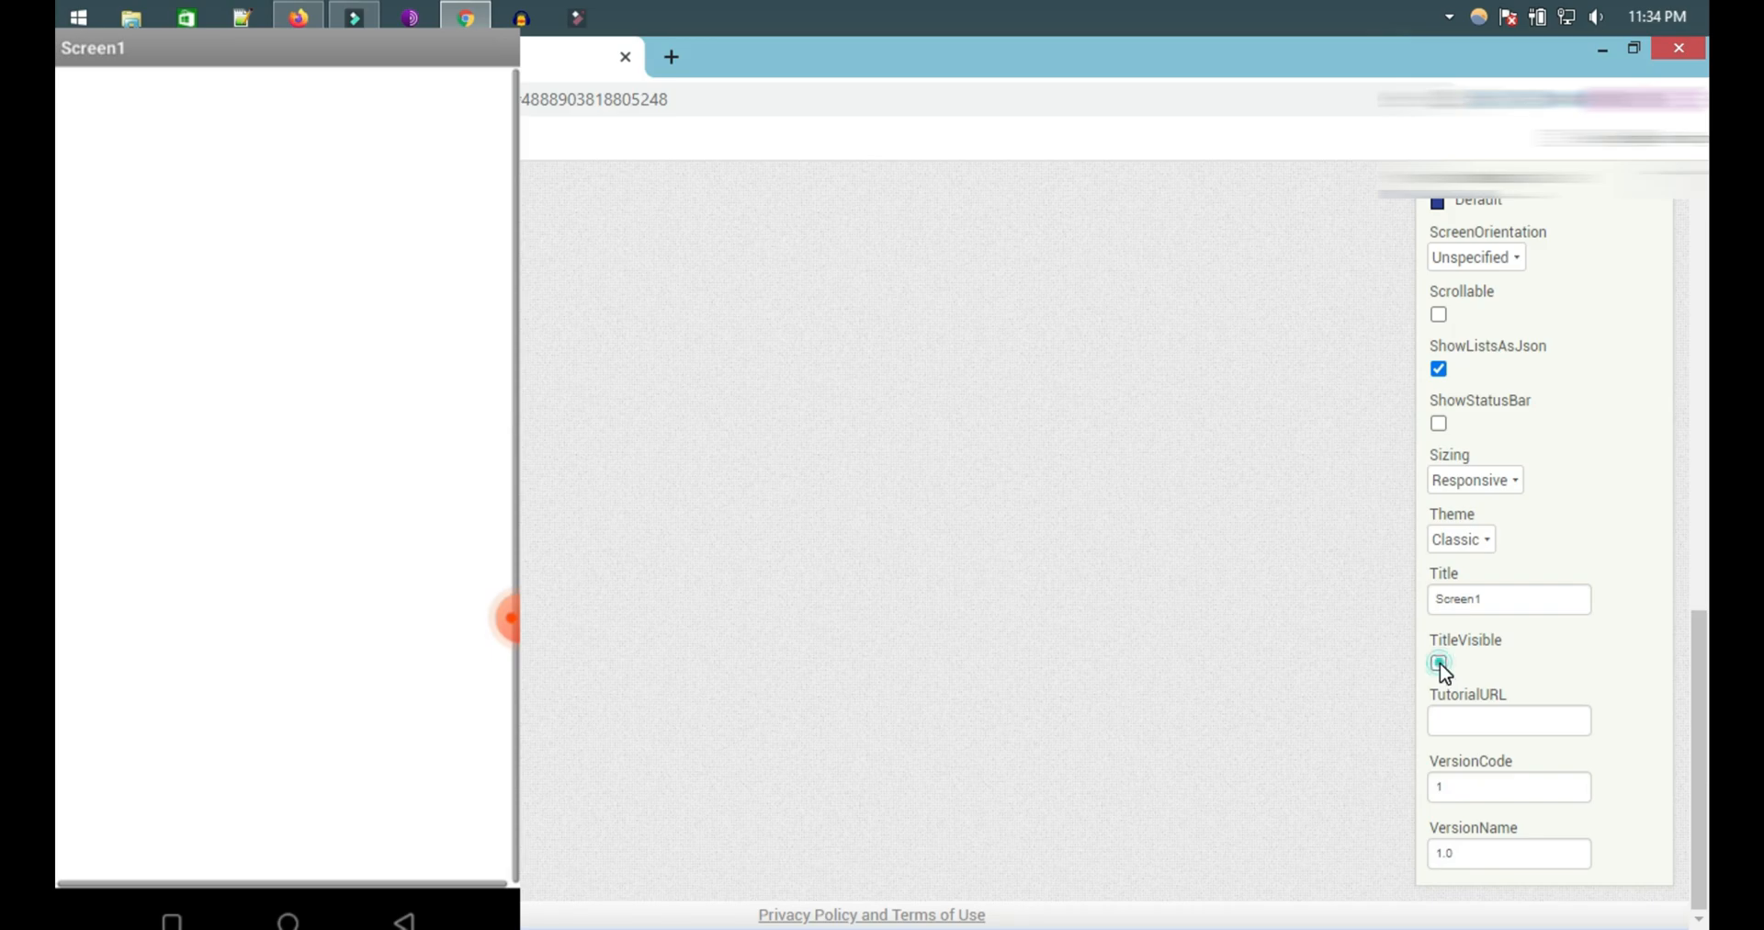
click(1437, 662)
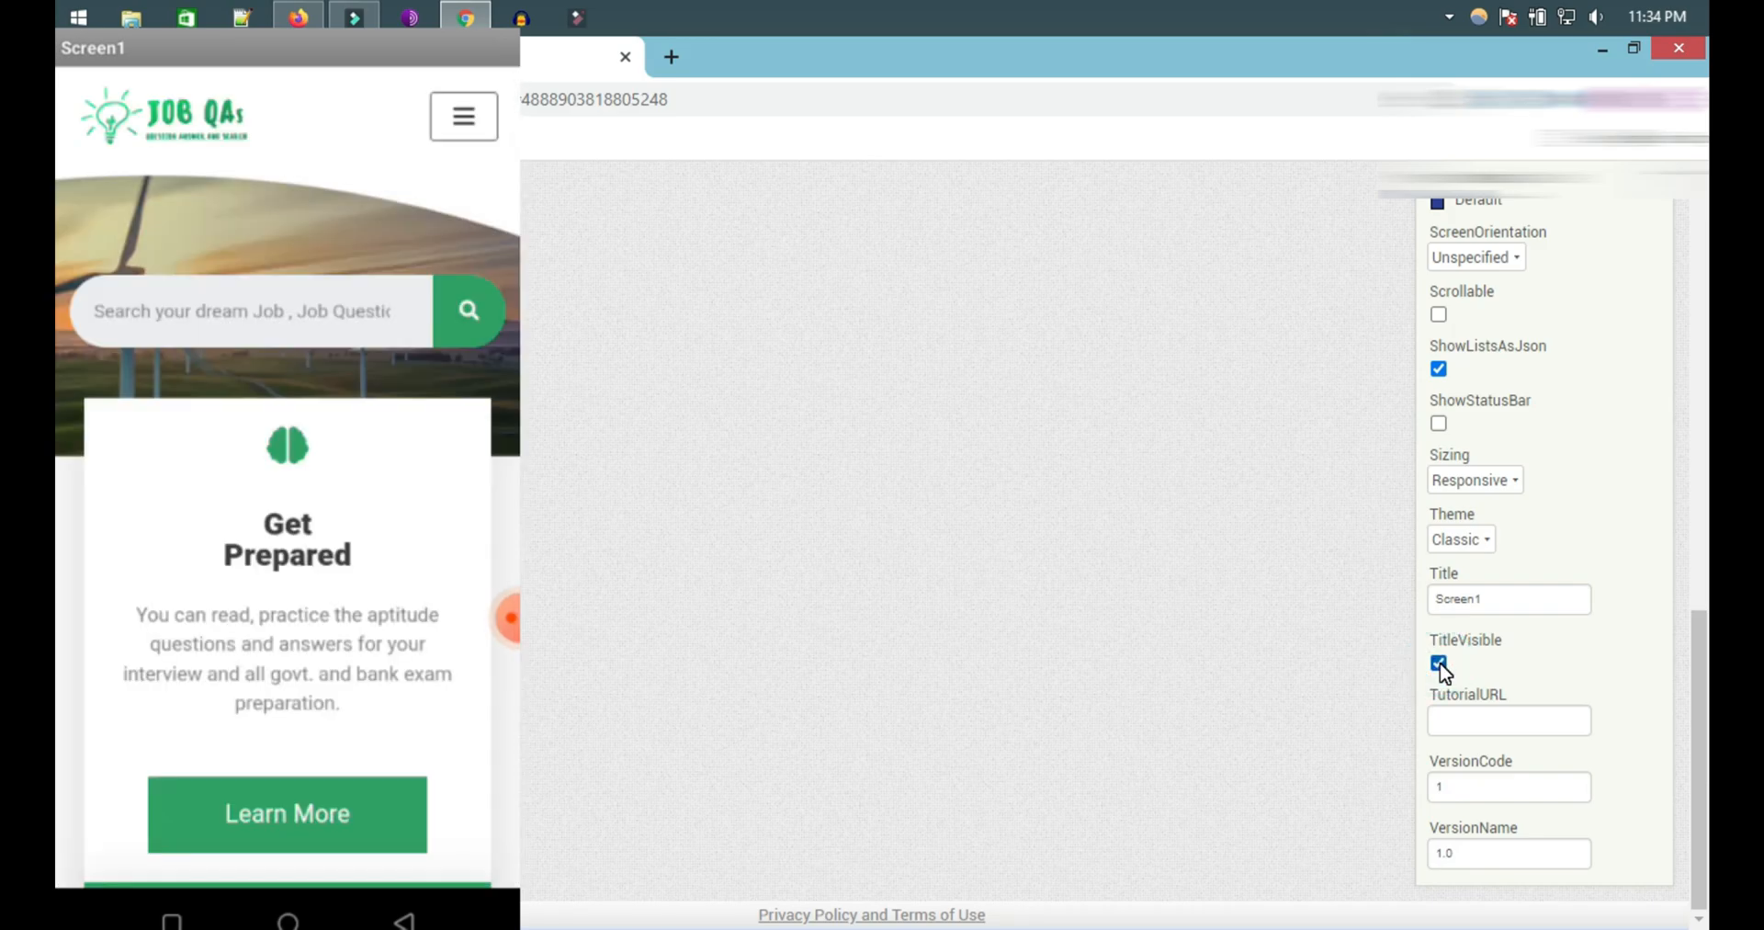
click(1438, 663)
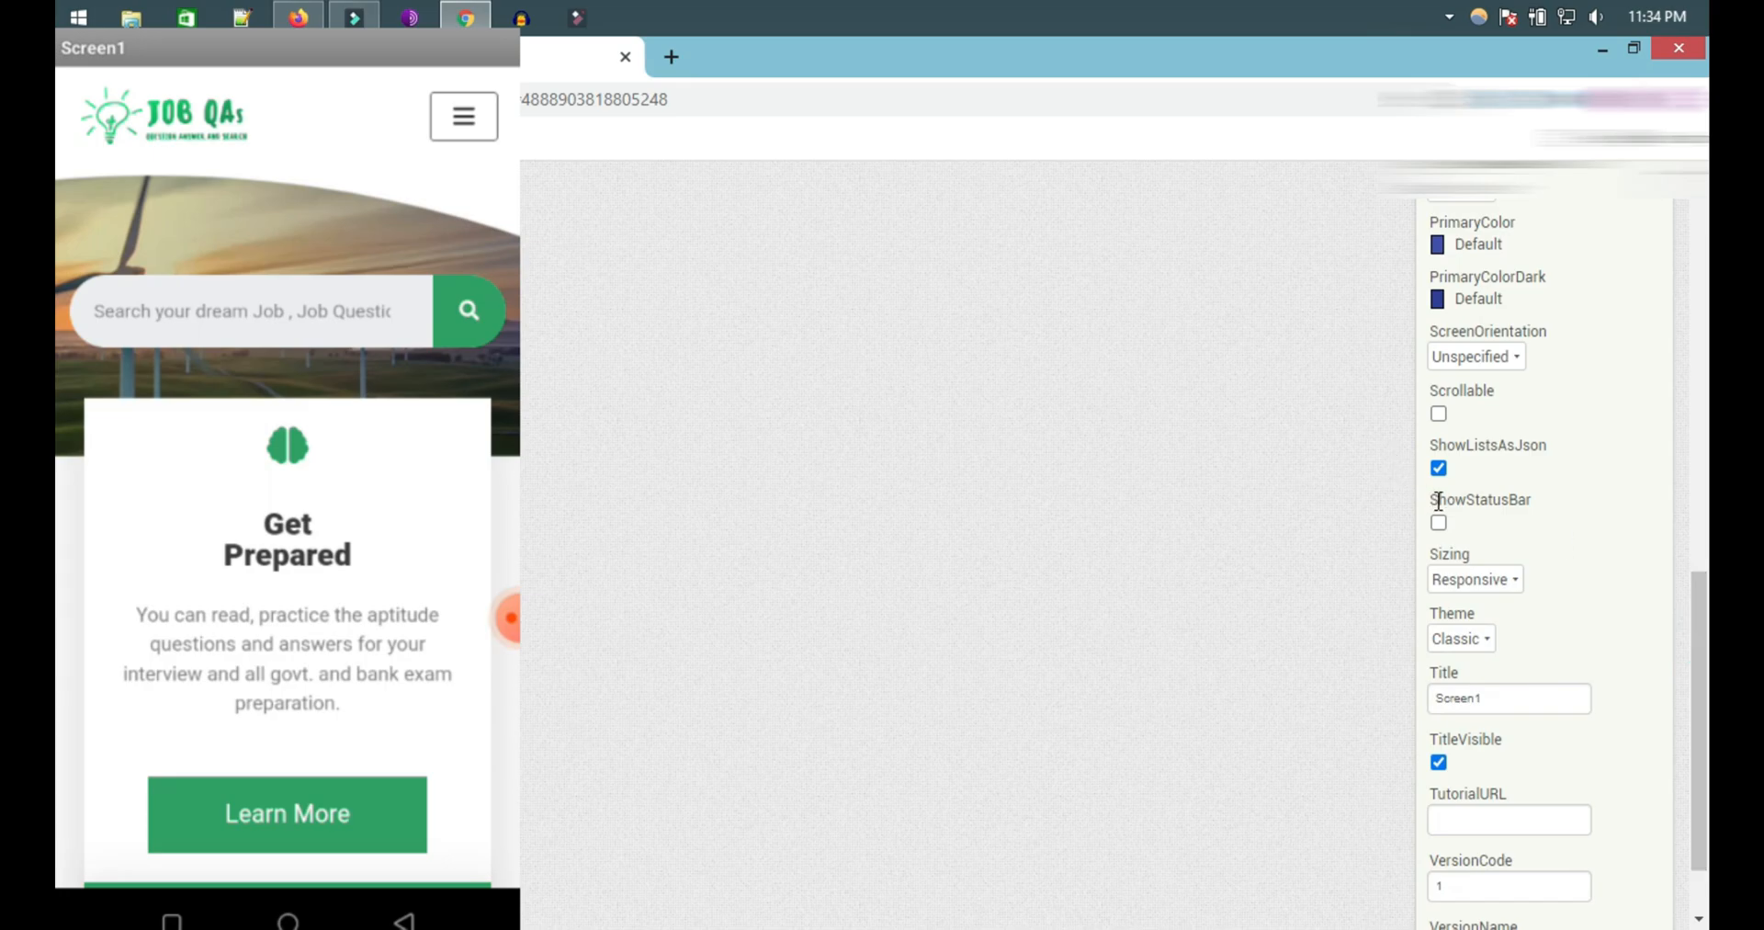
click(1436, 522)
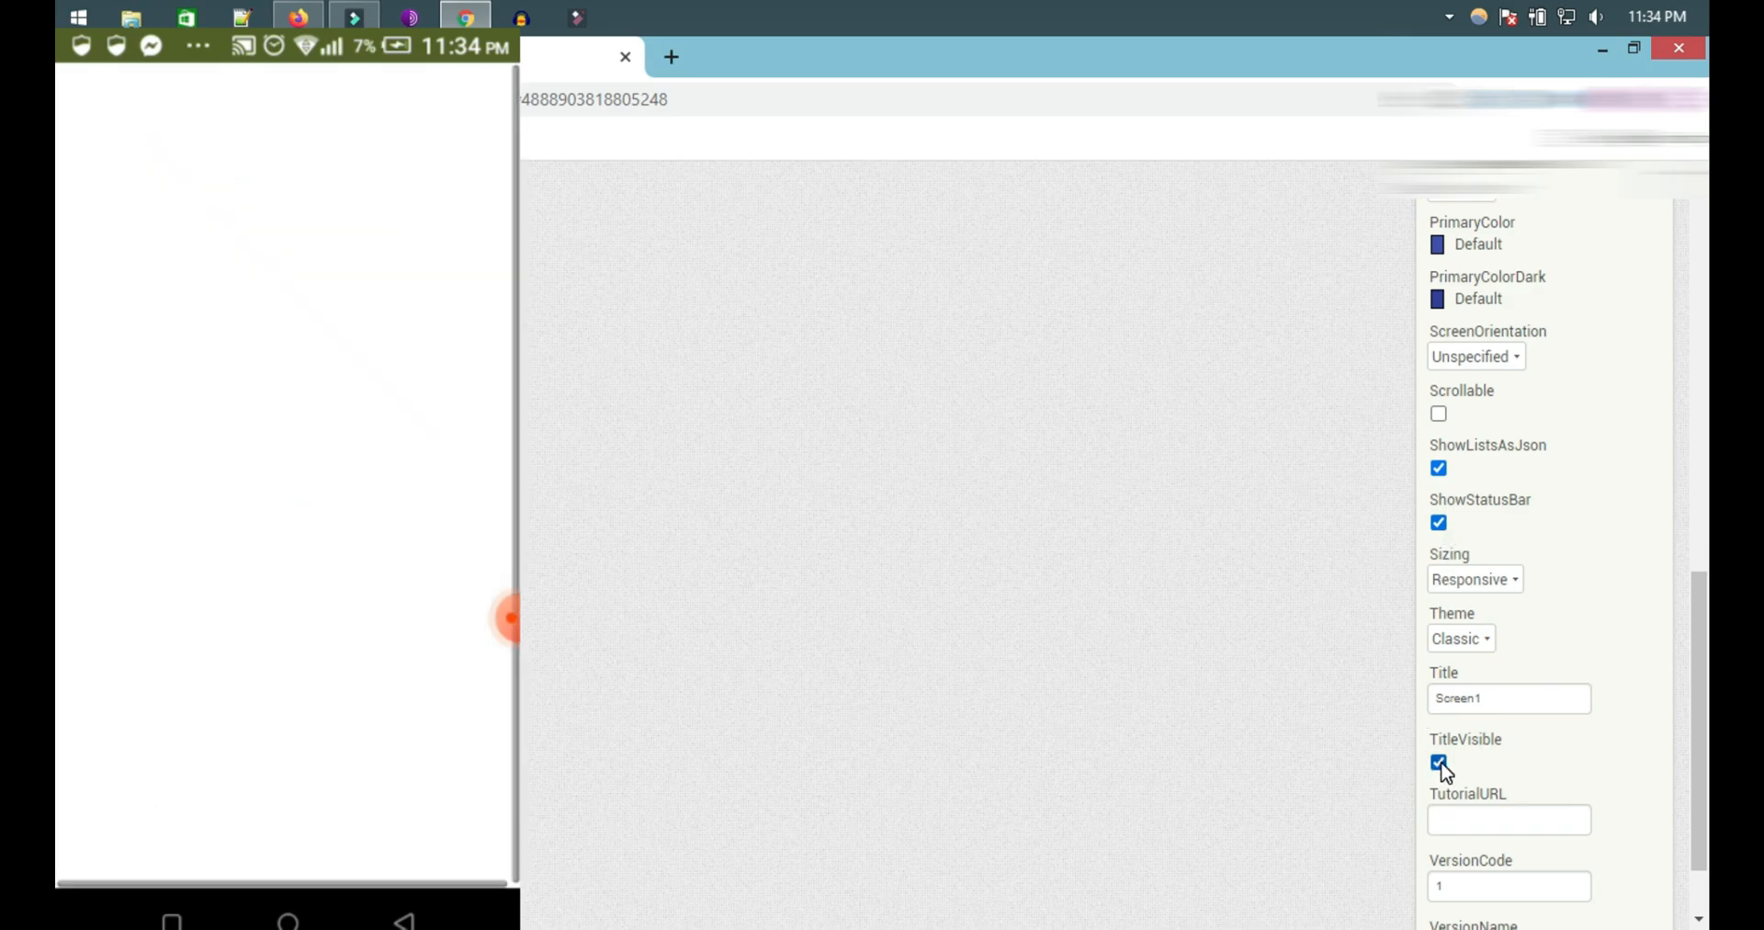
click(1437, 766)
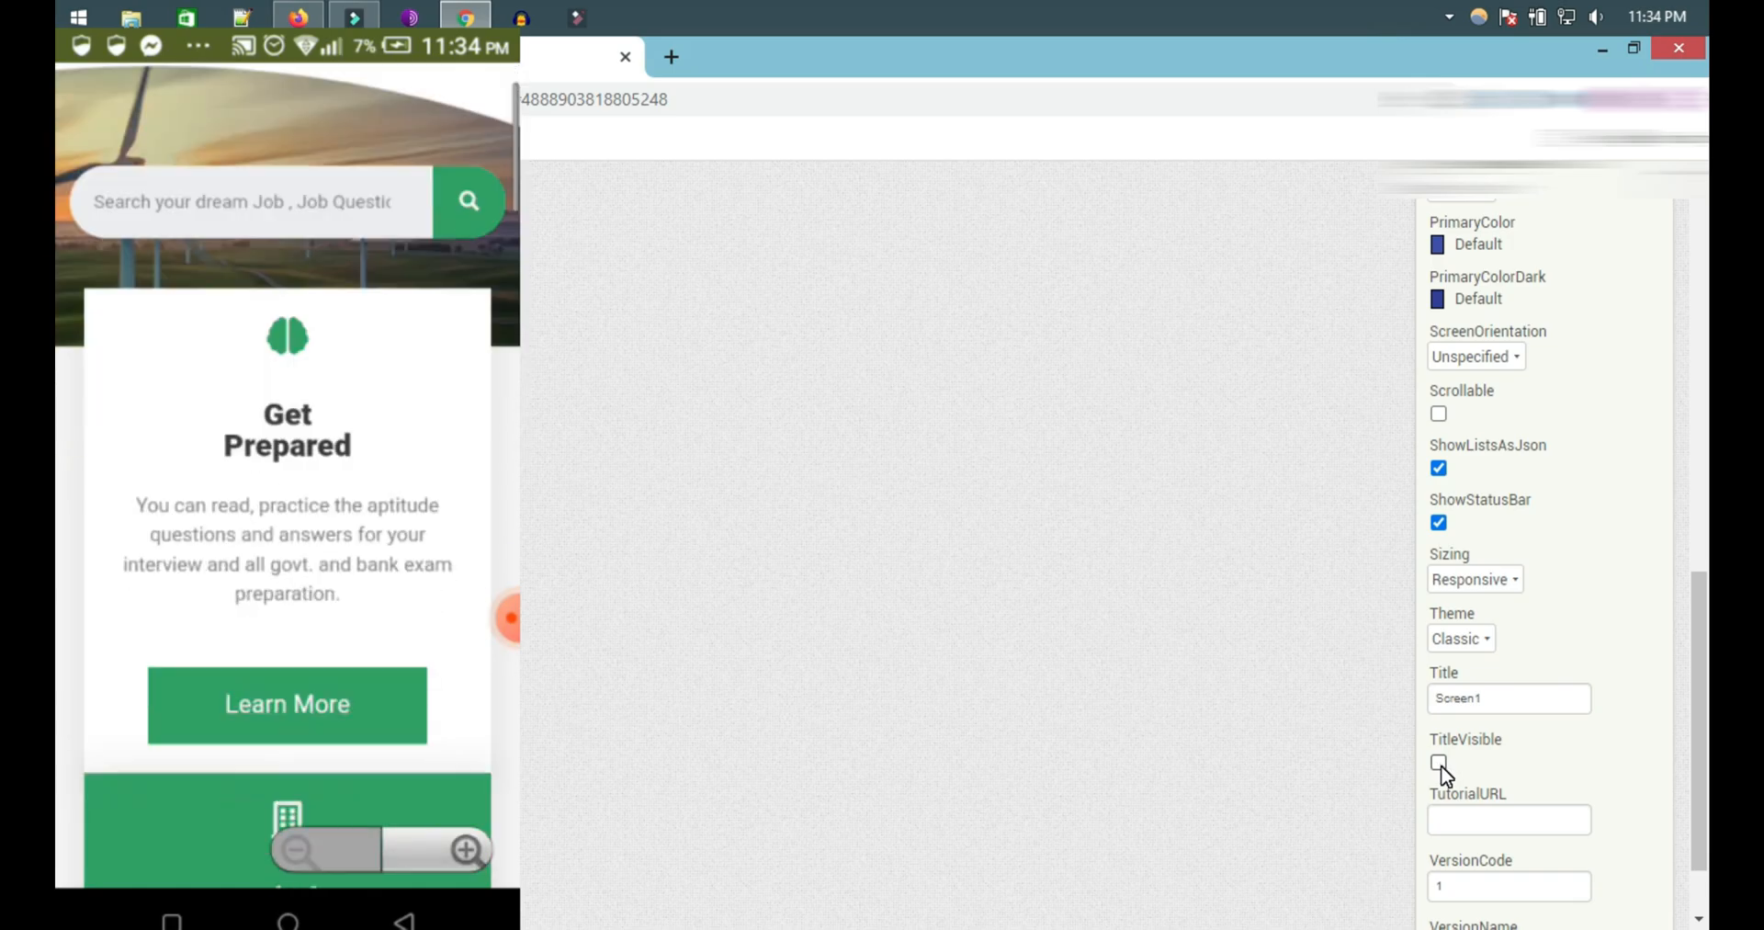
scroll(down, 3)
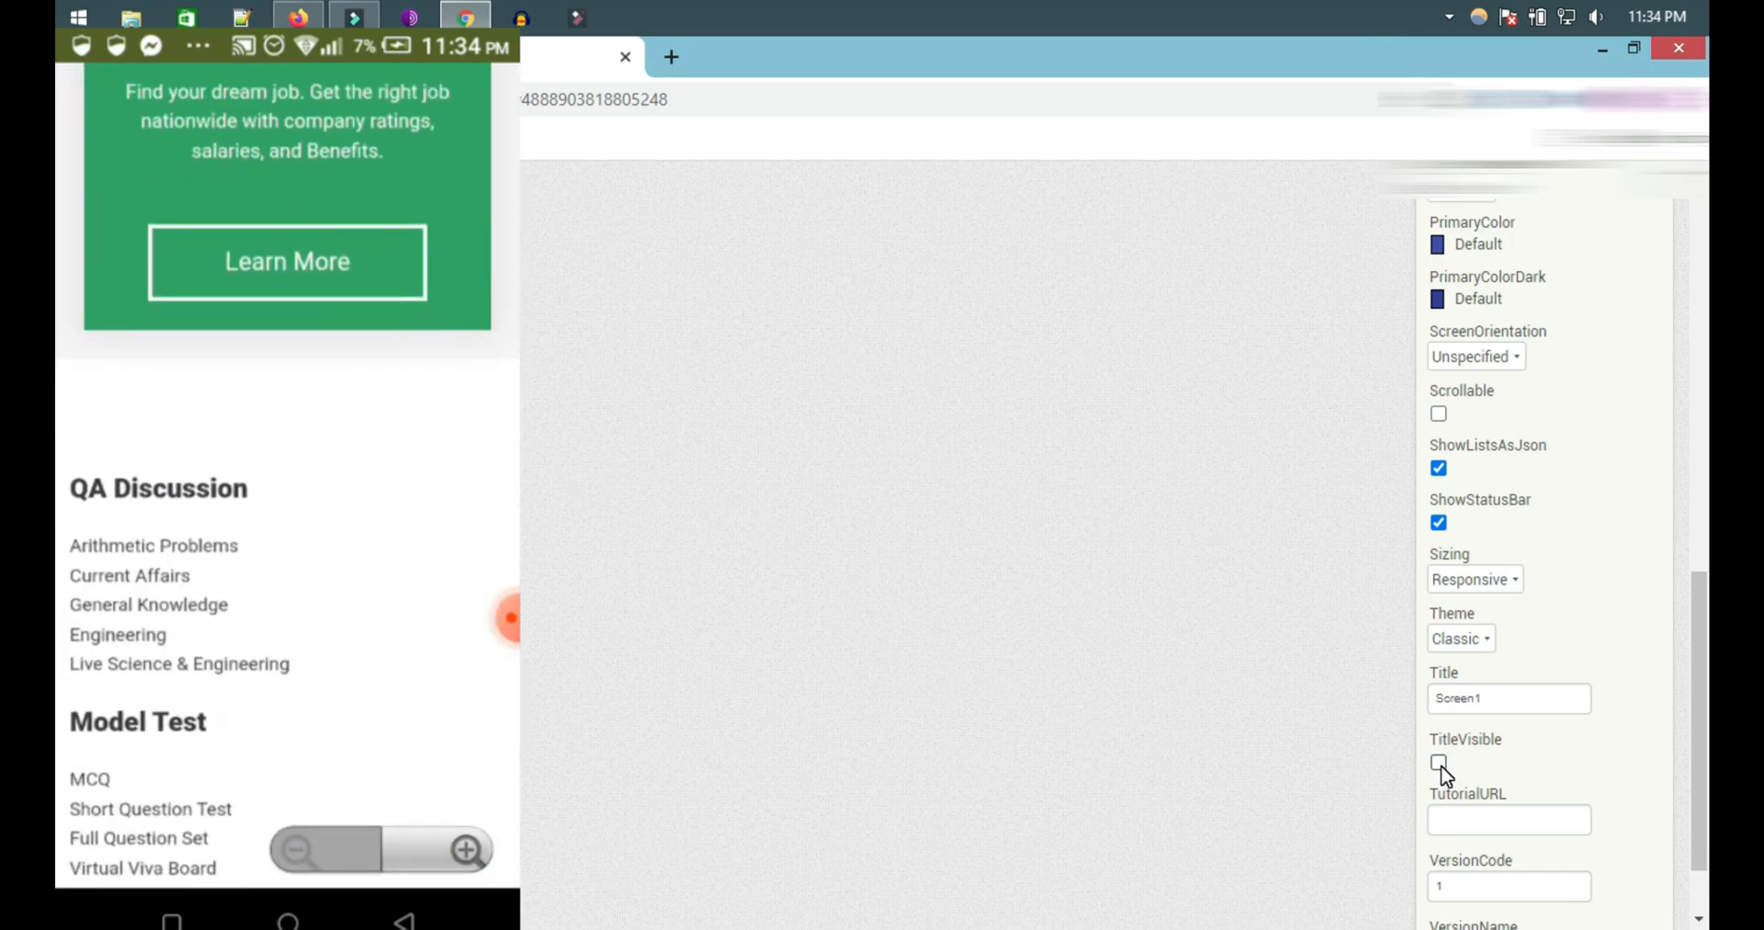